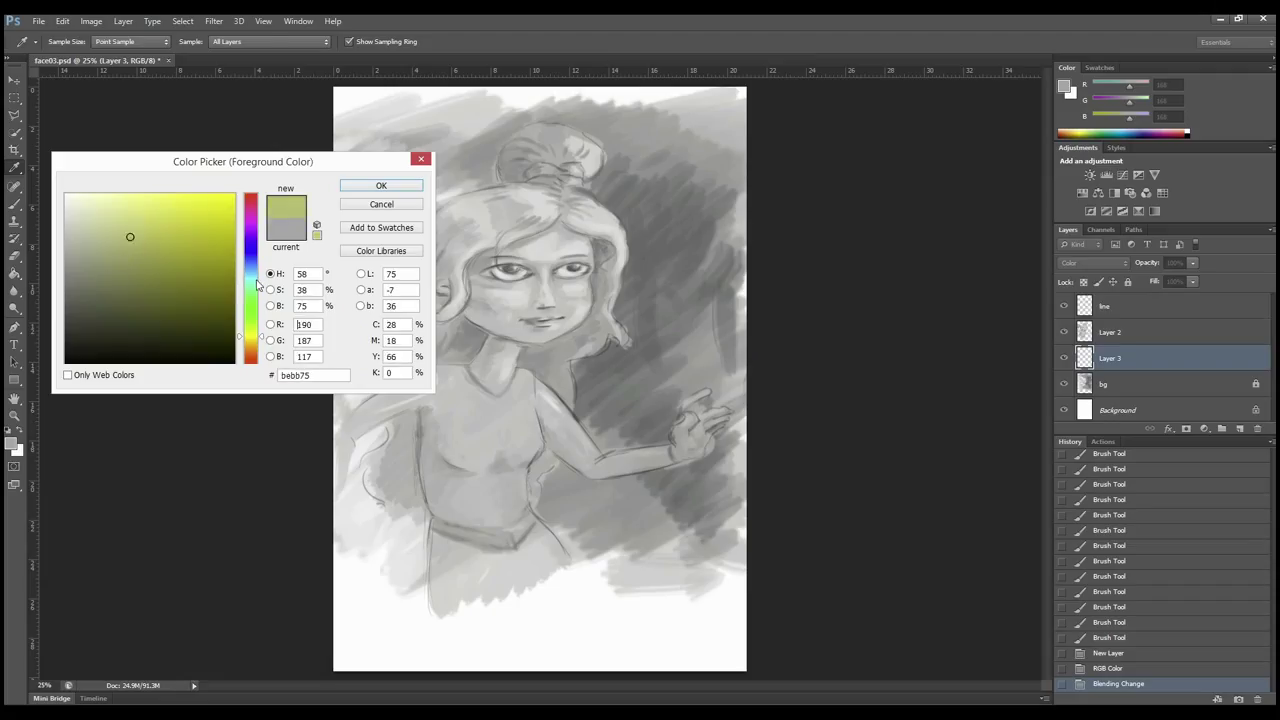
- Paint the background yellow-green and the girl's top and sleeve pink
{"action": "left_click", "coordinate": [380, 184]}
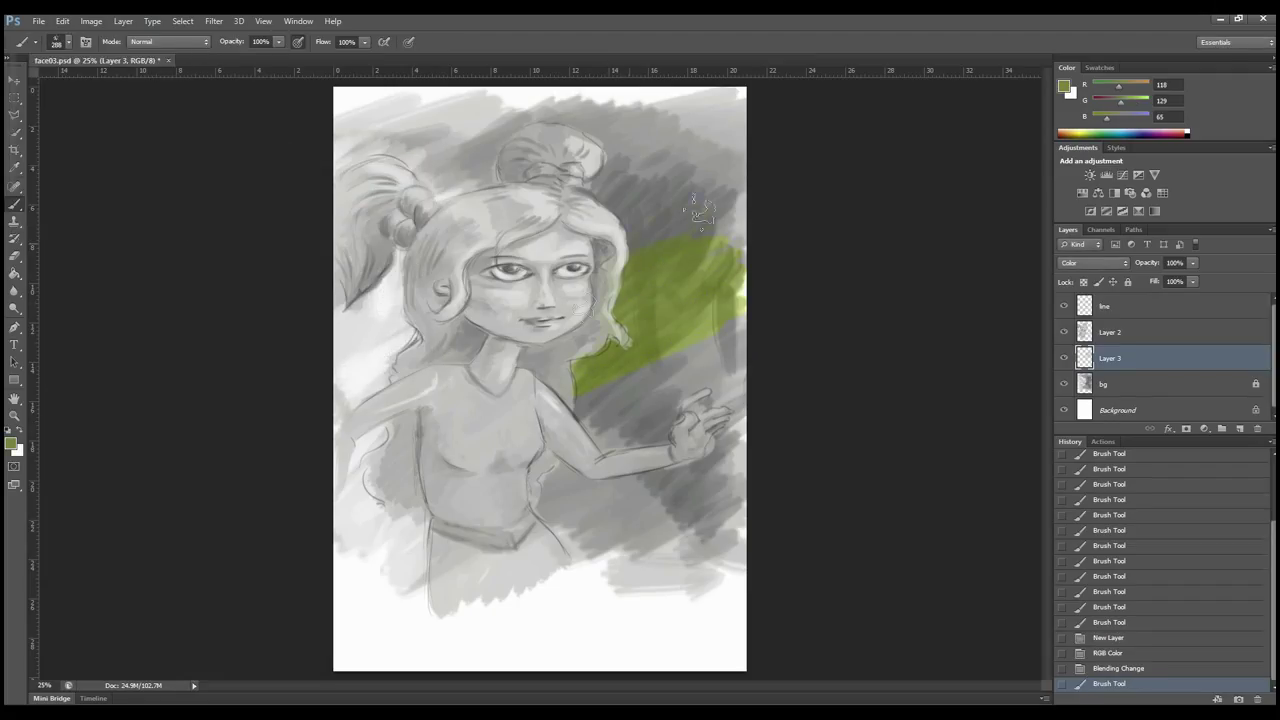
{"action": "left_click_drag", "start_coordinate": [700, 210], "coordinate": [790, 540]}
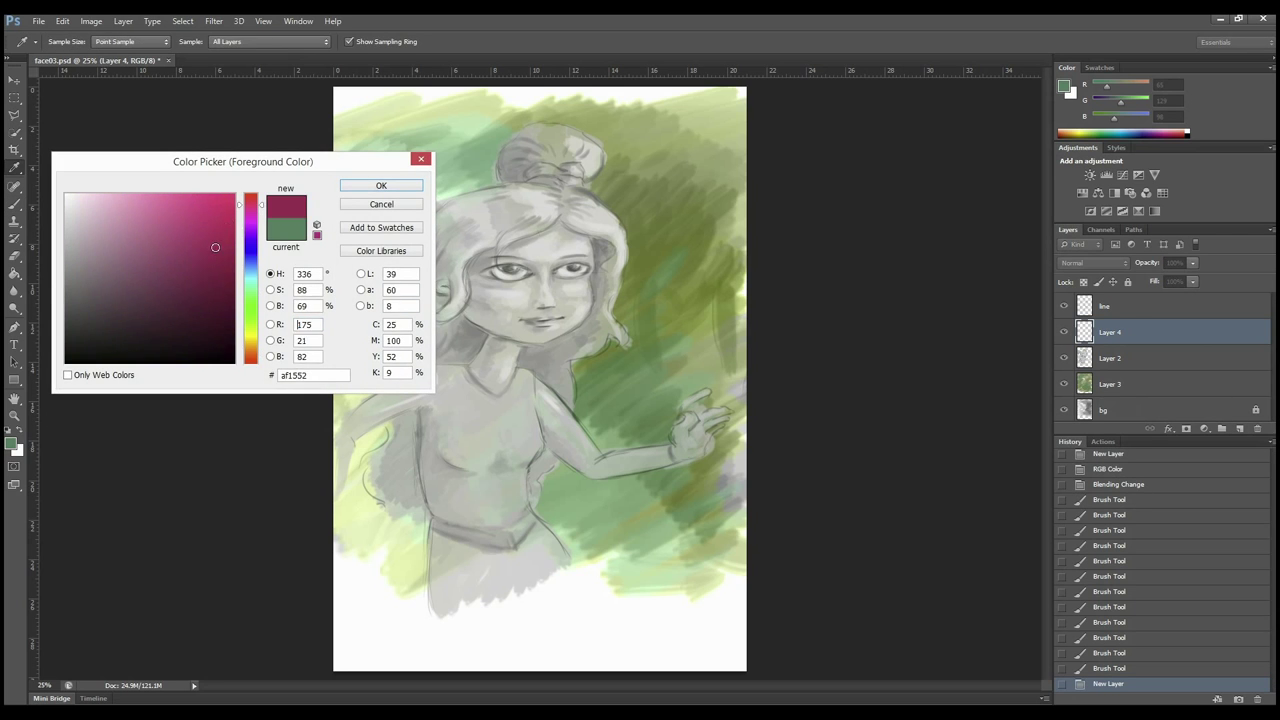
{"action": "left_click", "coordinate": [380, 184]}
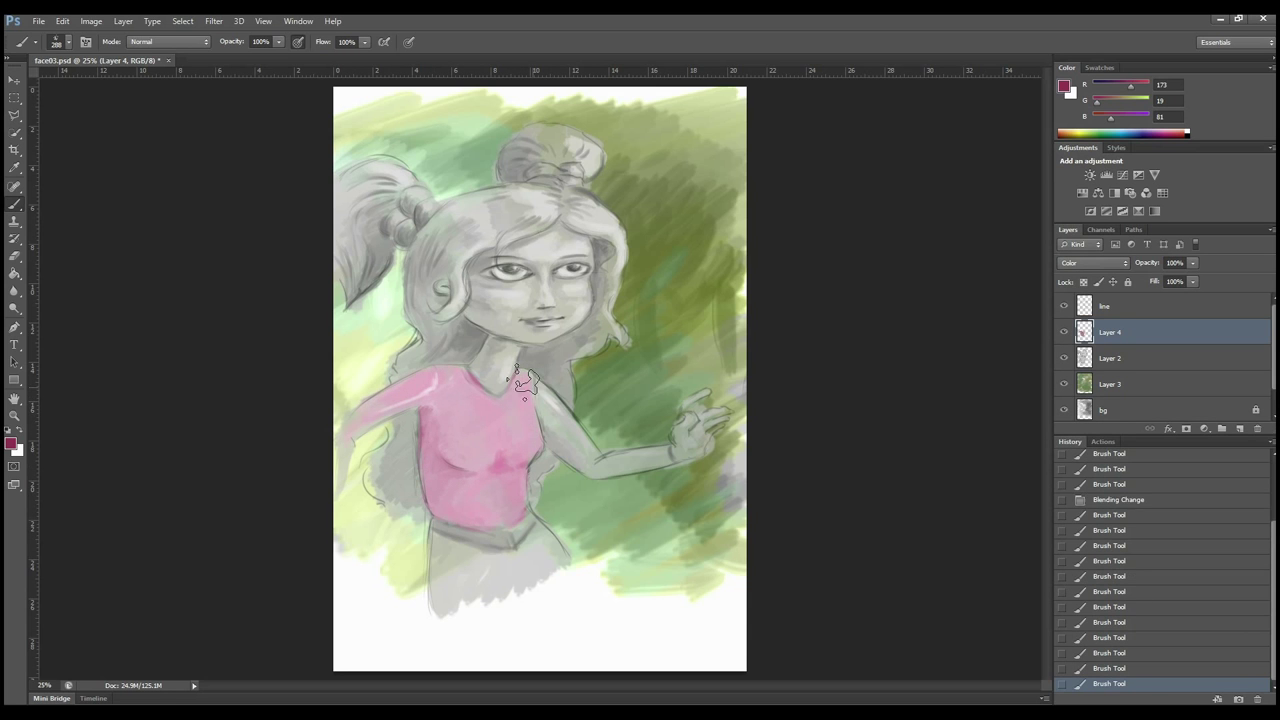
{"action": "left_click_drag", "start_coordinate": [524, 390], "coordinate": [540, 530]}
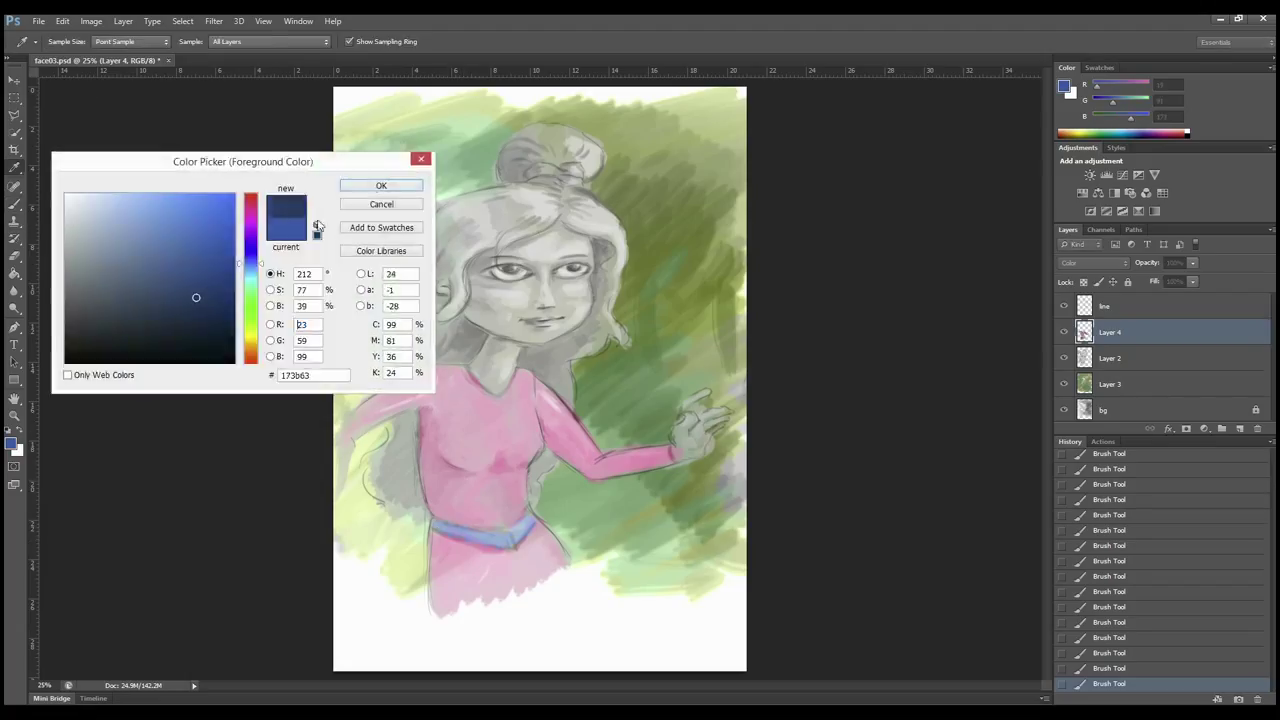
- Pick a dark blue for the waistband, then a brown painting colour
{"action": "left_click", "coordinate": [380, 184]}
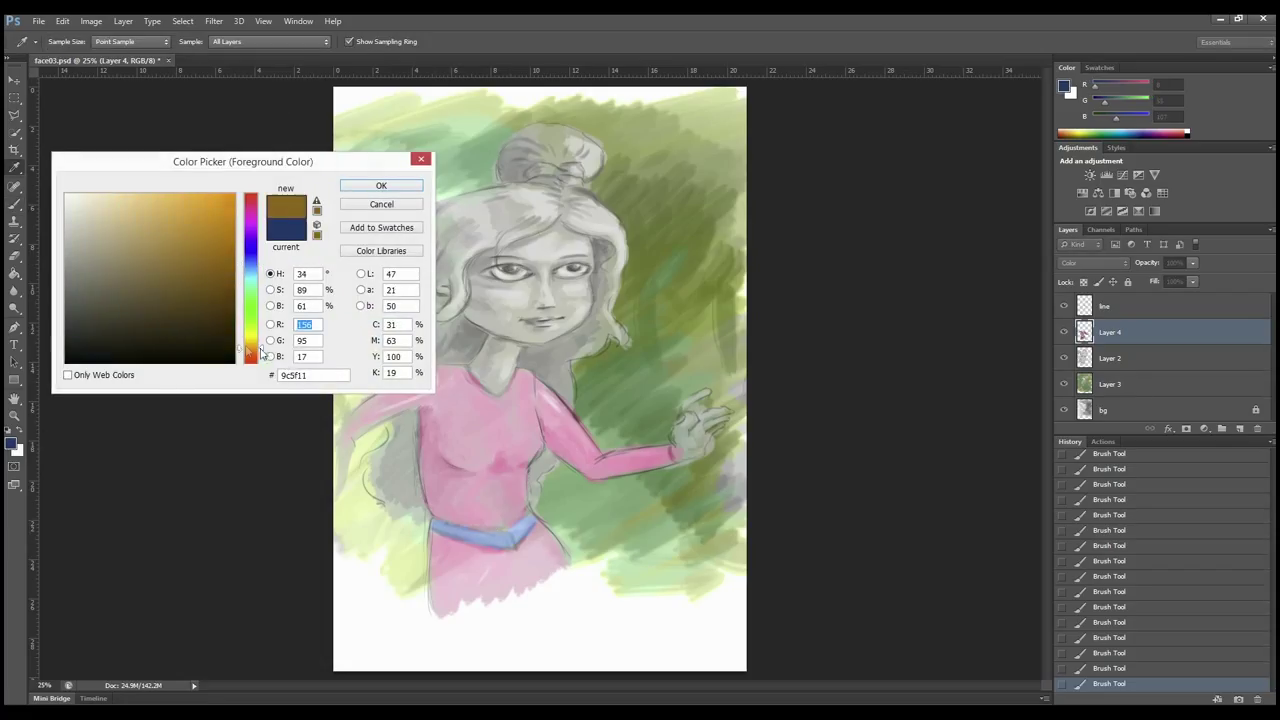
{"action": "left_click", "coordinate": [380, 184]}
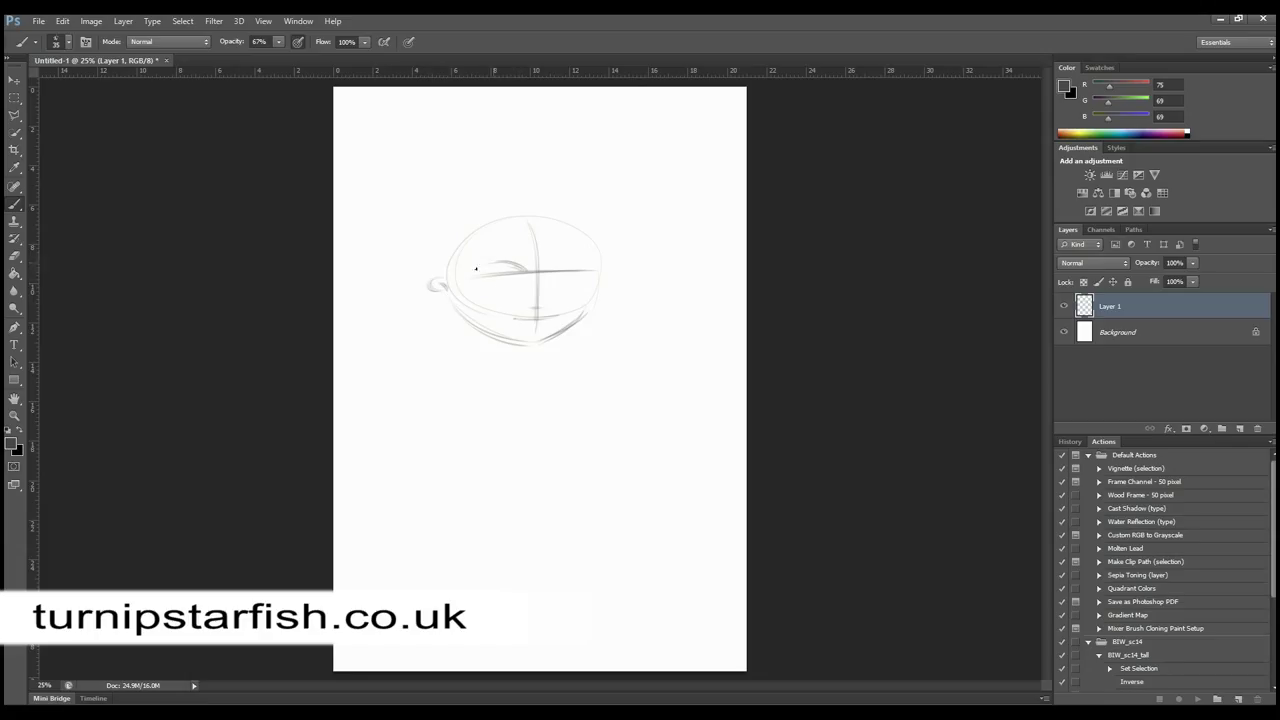
- Sketch the eye line, facial features and hair outline of the girl's head
{"action": "left_click_drag", "start_coordinate": [490, 270], "coordinate": [520, 276]}
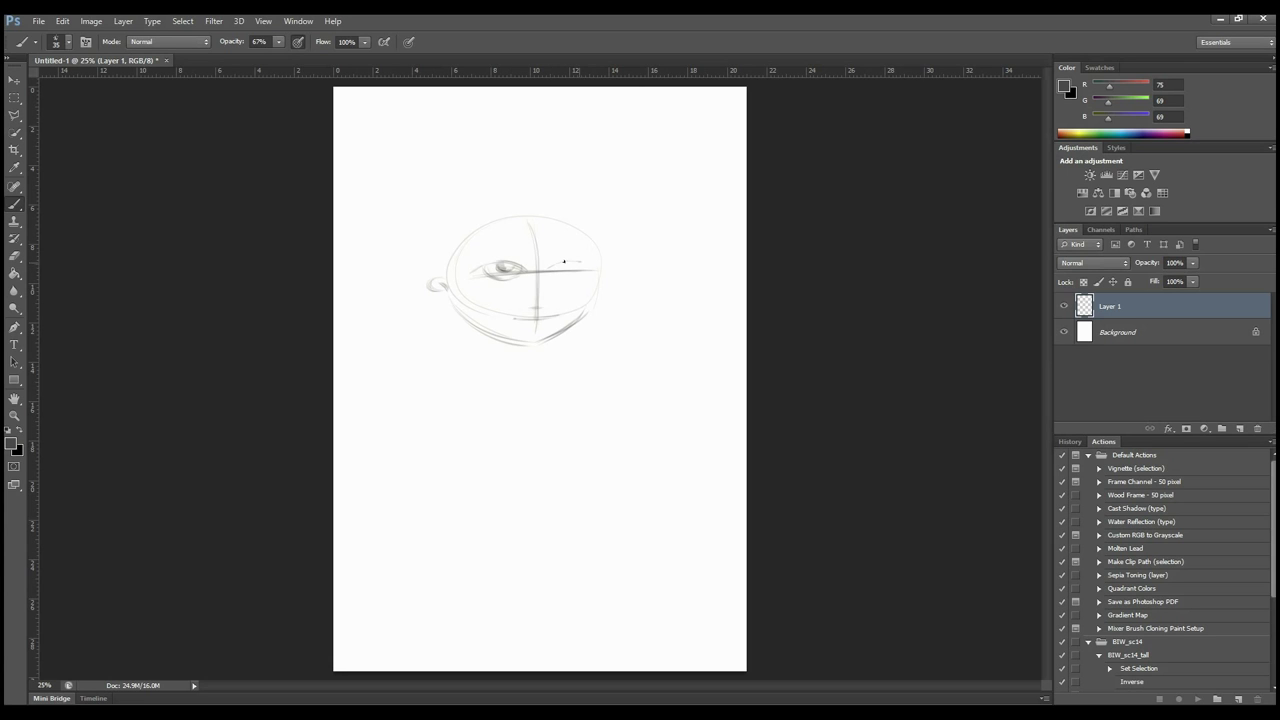
{"action": "left_click_drag", "start_coordinate": [540, 264], "coordinate": [590, 264]}
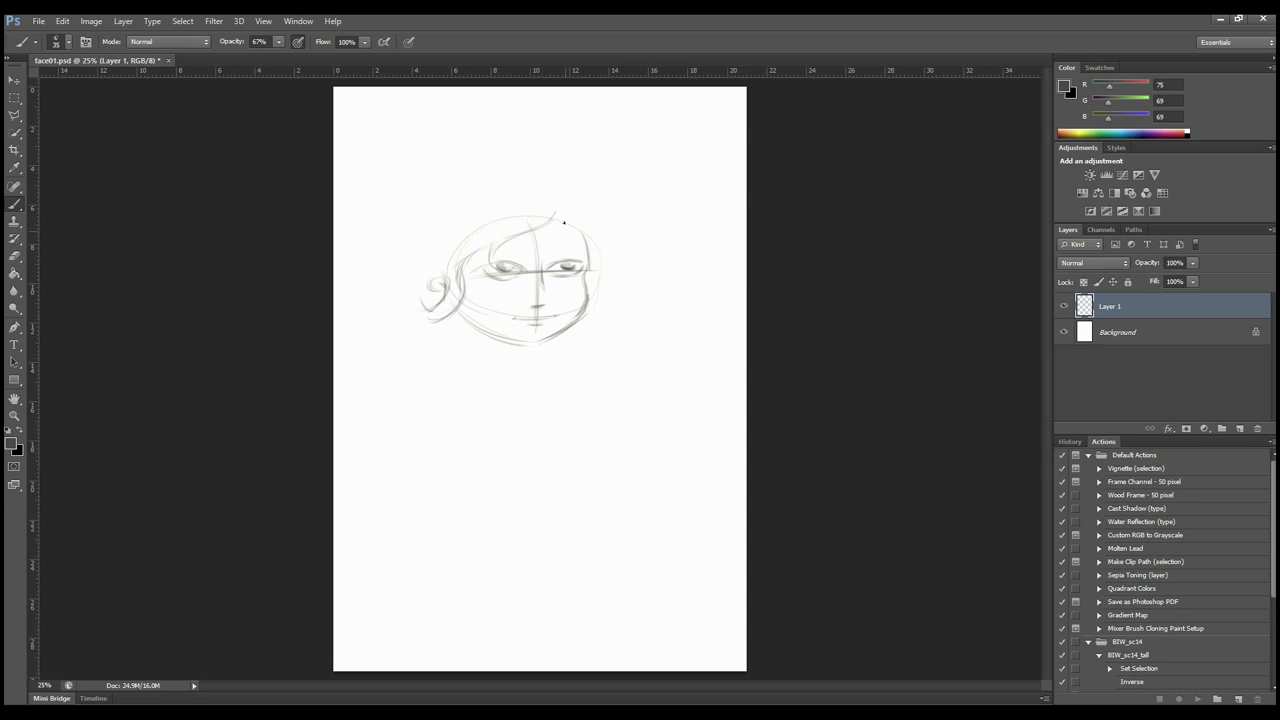
{"action": "left_click_drag", "start_coordinate": [476, 184], "coordinate": [556, 180]}
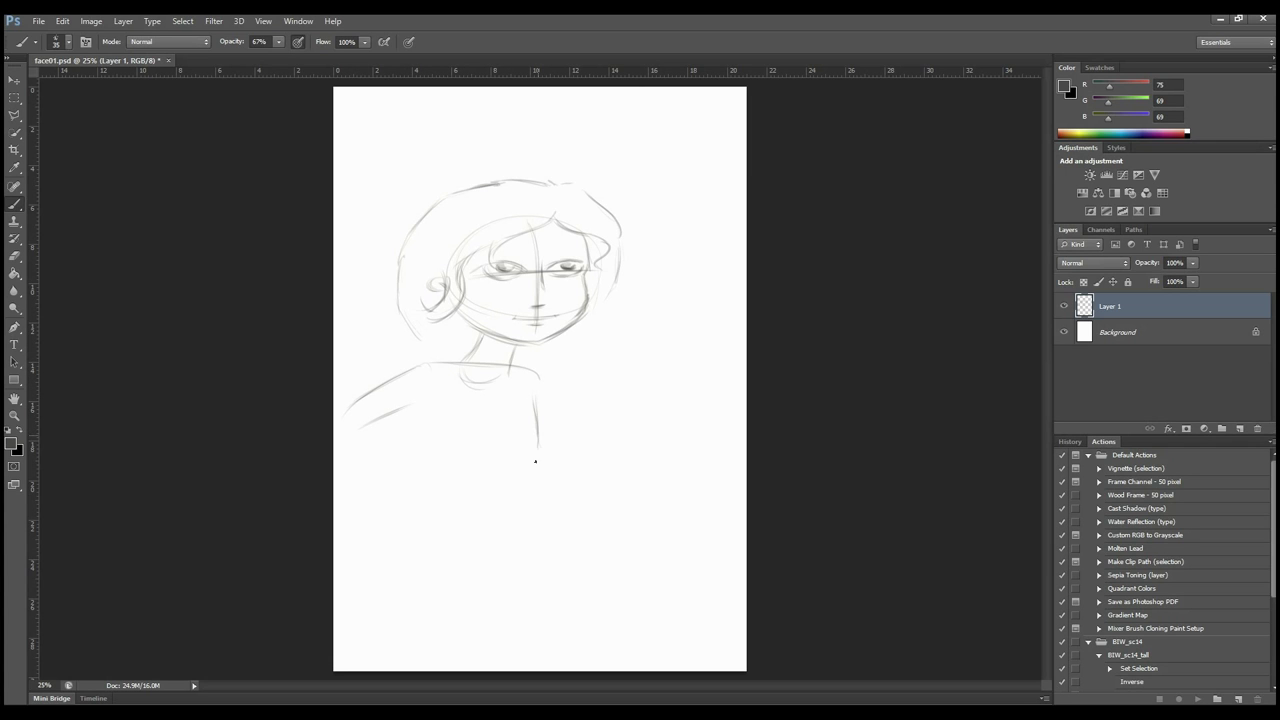
- Sketch the shoulders and body outline, the outstretched arm, the hand and its fingers
{"action": "left_click_drag", "start_coordinate": [420, 390], "coordinate": [510, 470]}
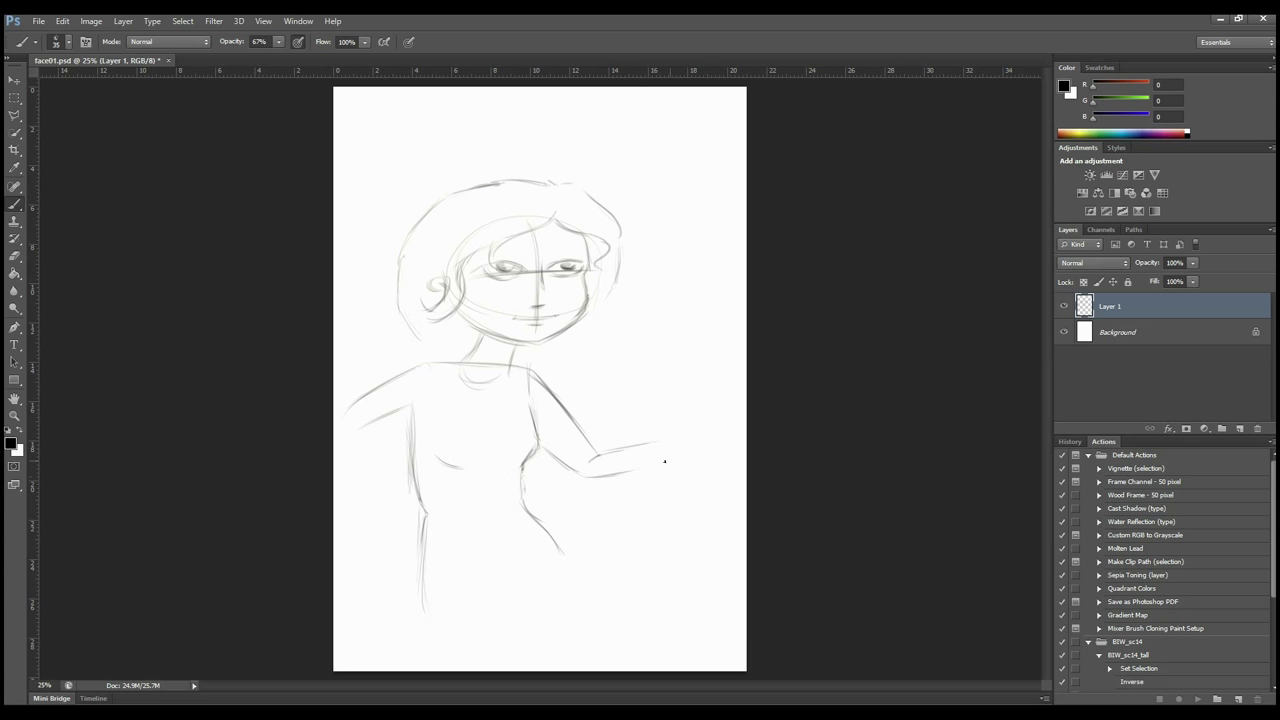
{"action": "left_click_drag", "start_coordinate": [650, 450], "coordinate": [680, 414]}
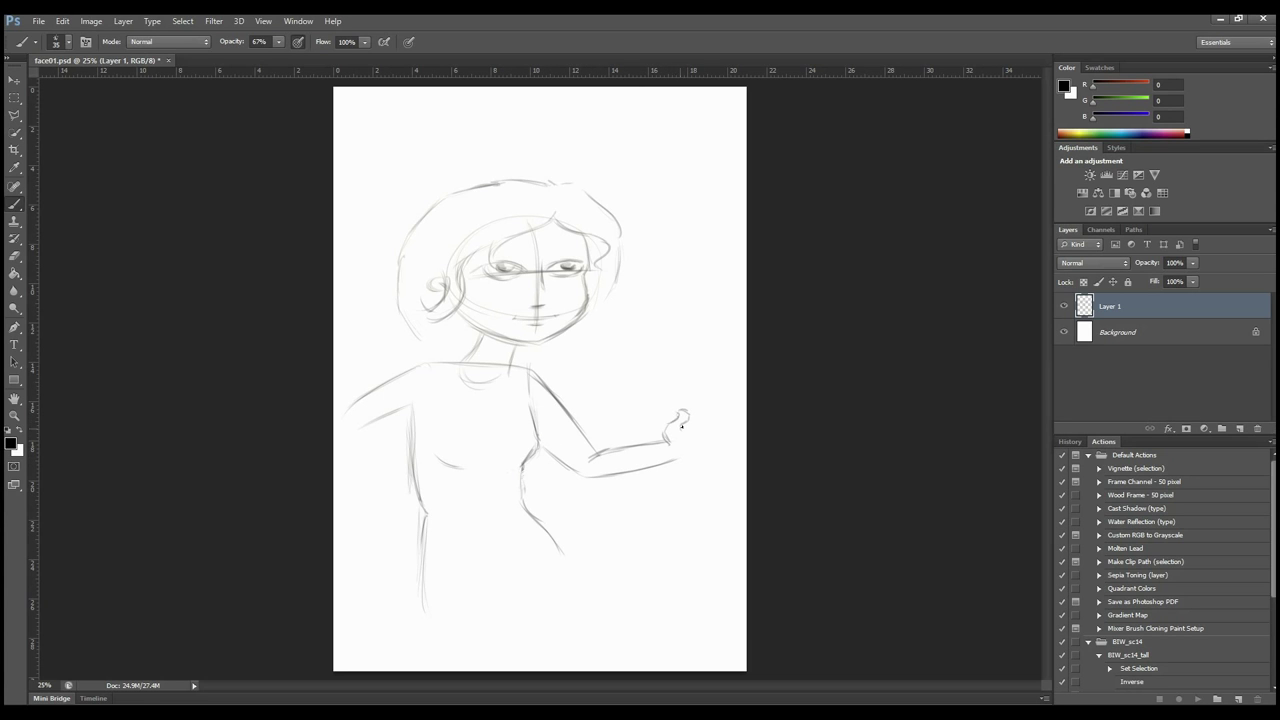
{"action": "left_click_drag", "start_coordinate": [684, 418], "coordinate": [698, 410]}
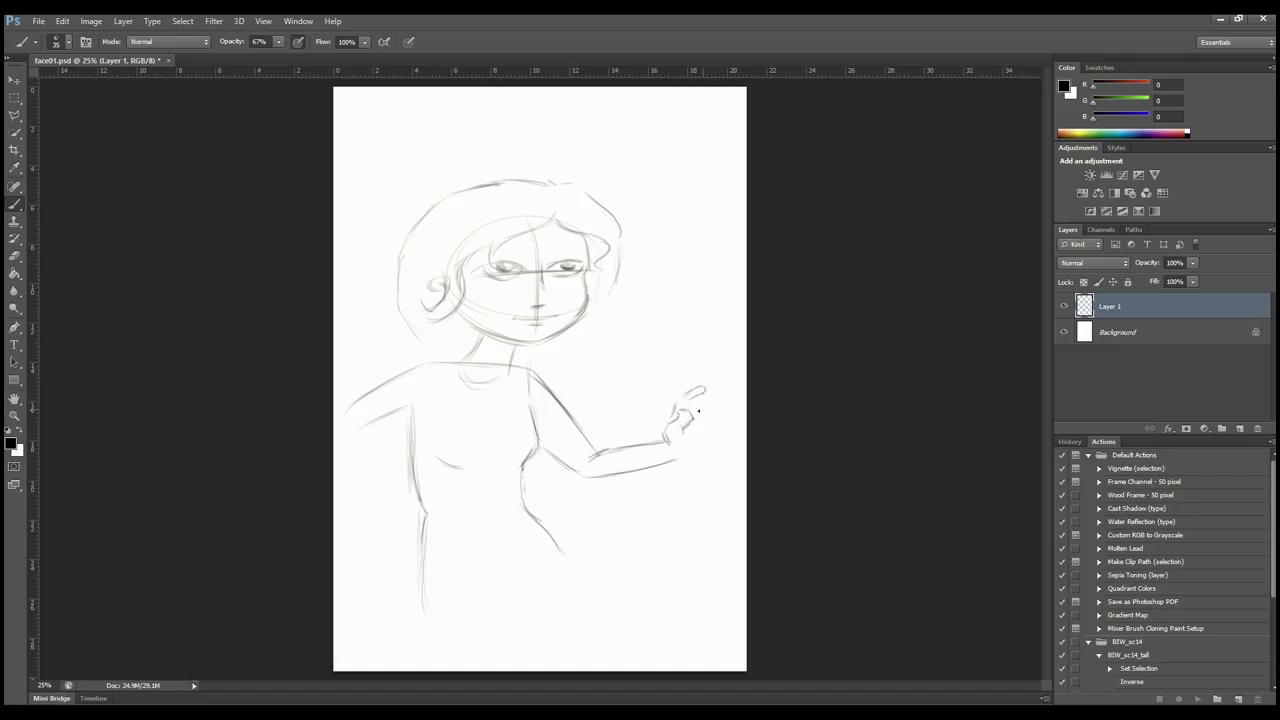
{"action": "left_click_drag", "start_coordinate": [690, 410], "coordinate": [724, 420]}
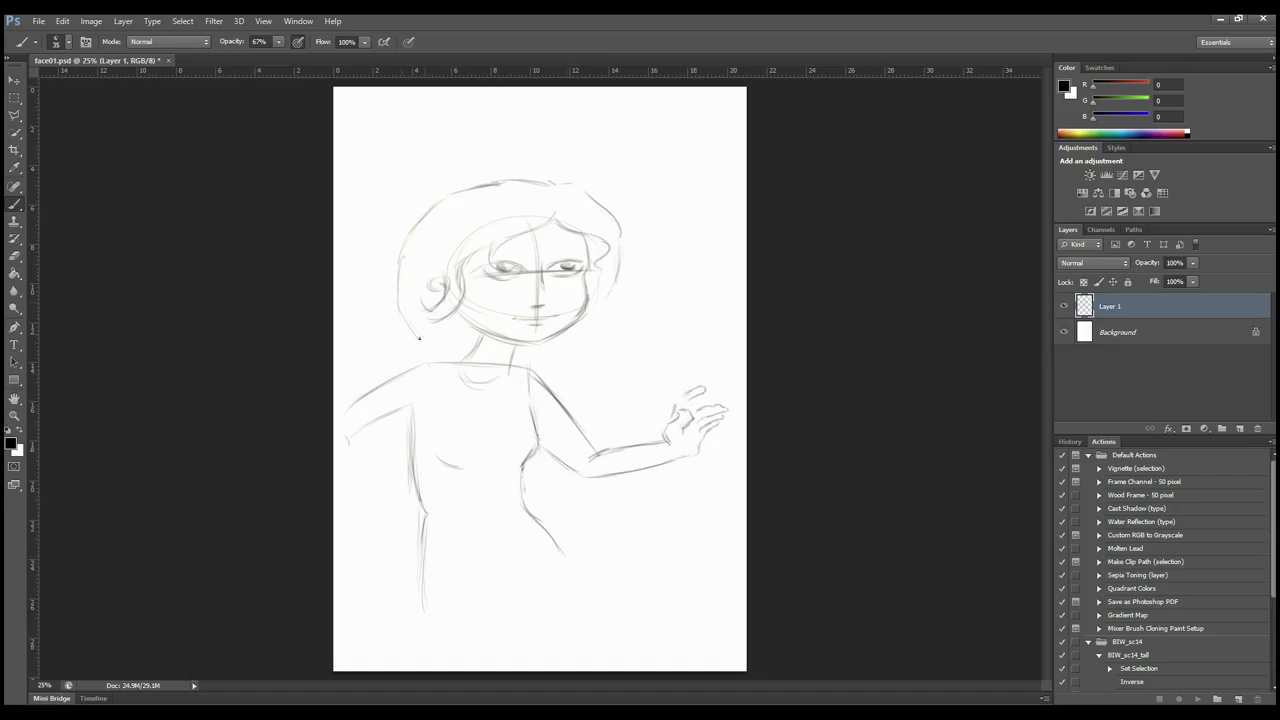
{"action": "left_click_drag", "start_coordinate": [404, 340], "coordinate": [360, 500]}
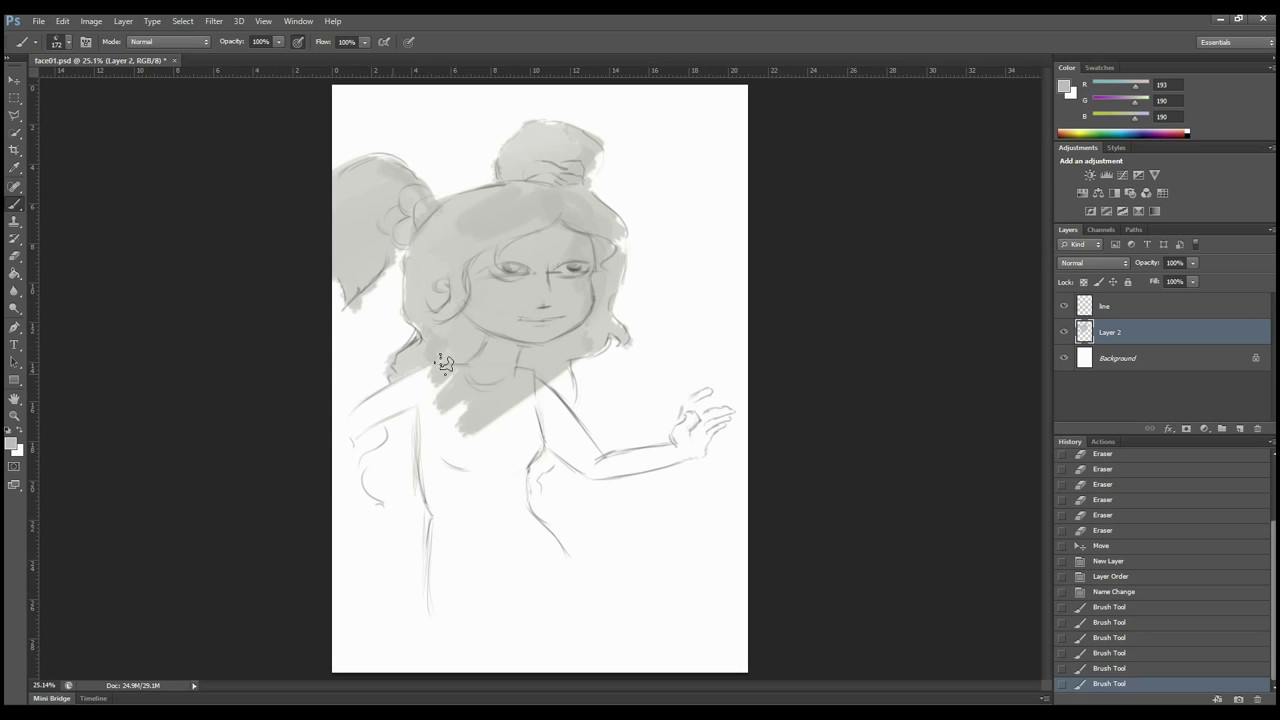
- Fill light grey over the hair, face and torso under the line sketch
{"action": "left_click_drag", "start_coordinate": [440, 360], "coordinate": [556, 436]}
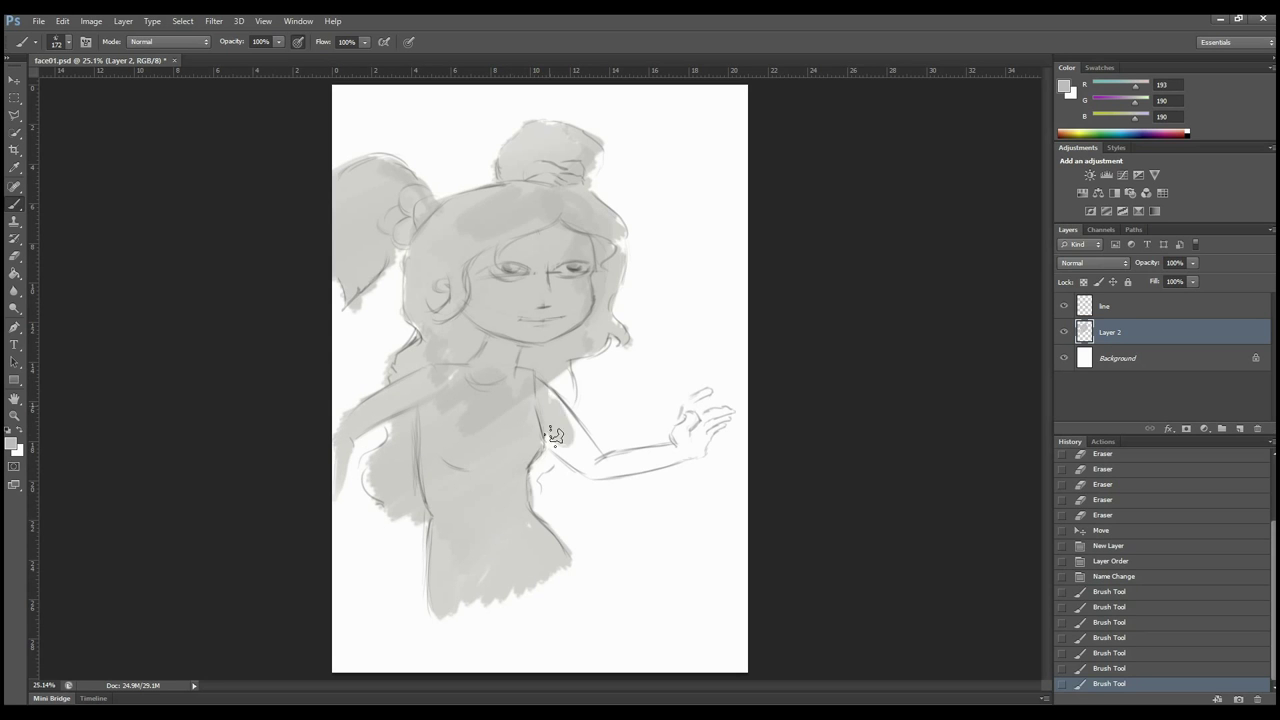
{"action": "left_click_drag", "start_coordinate": [556, 436], "coordinate": [496, 290]}
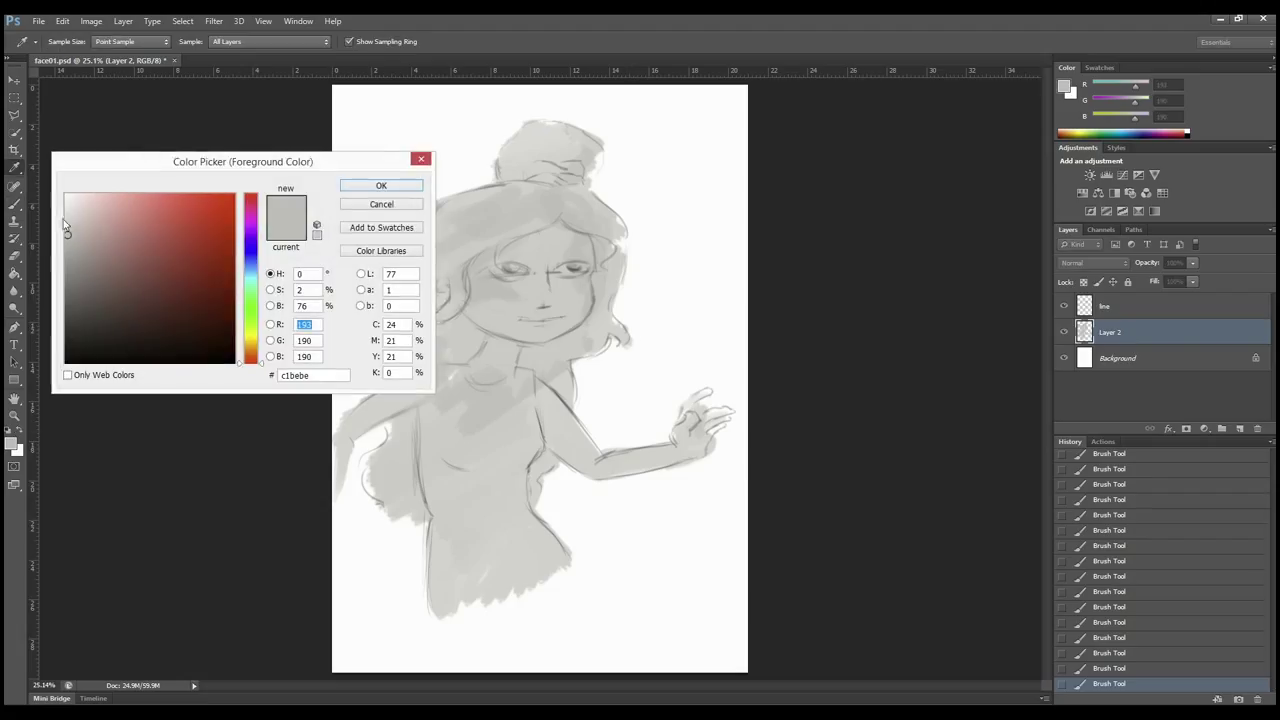
{"action": "left_click", "coordinate": [380, 184]}
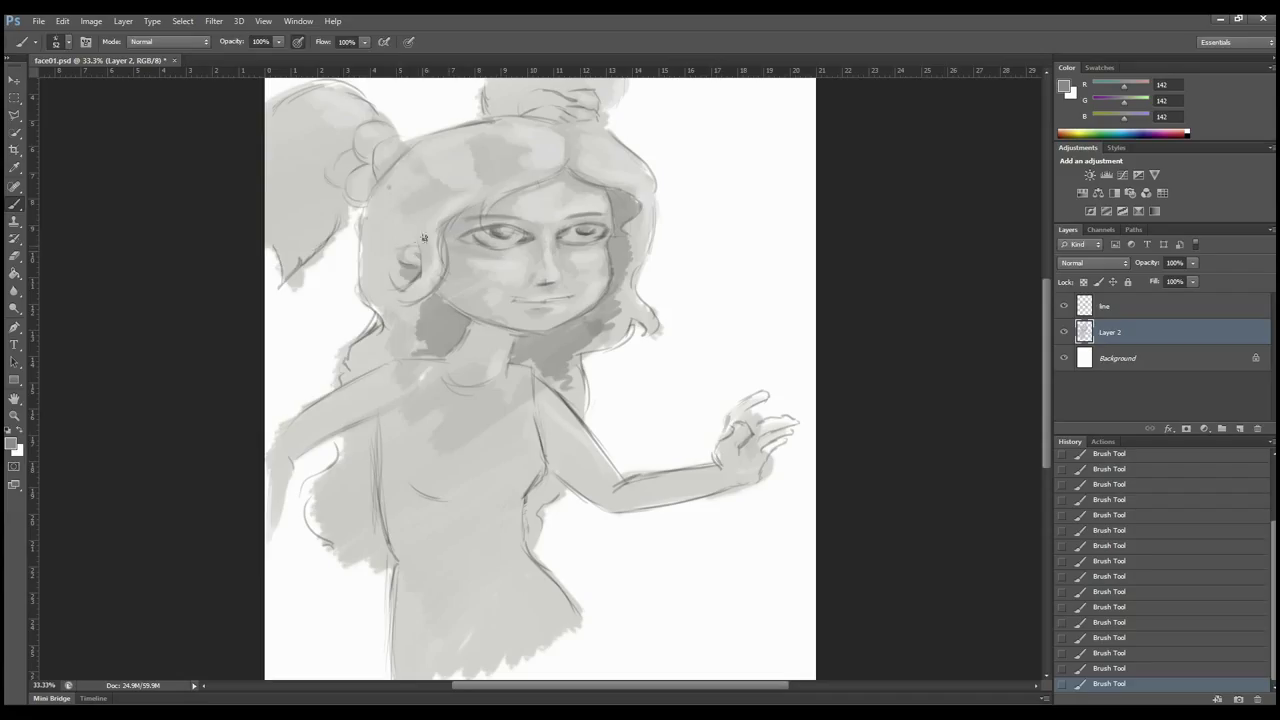
- Tidy the line layer and add darker grey shadow in the girl's hair
{"action": "left_click", "coordinate": [66, 22]}
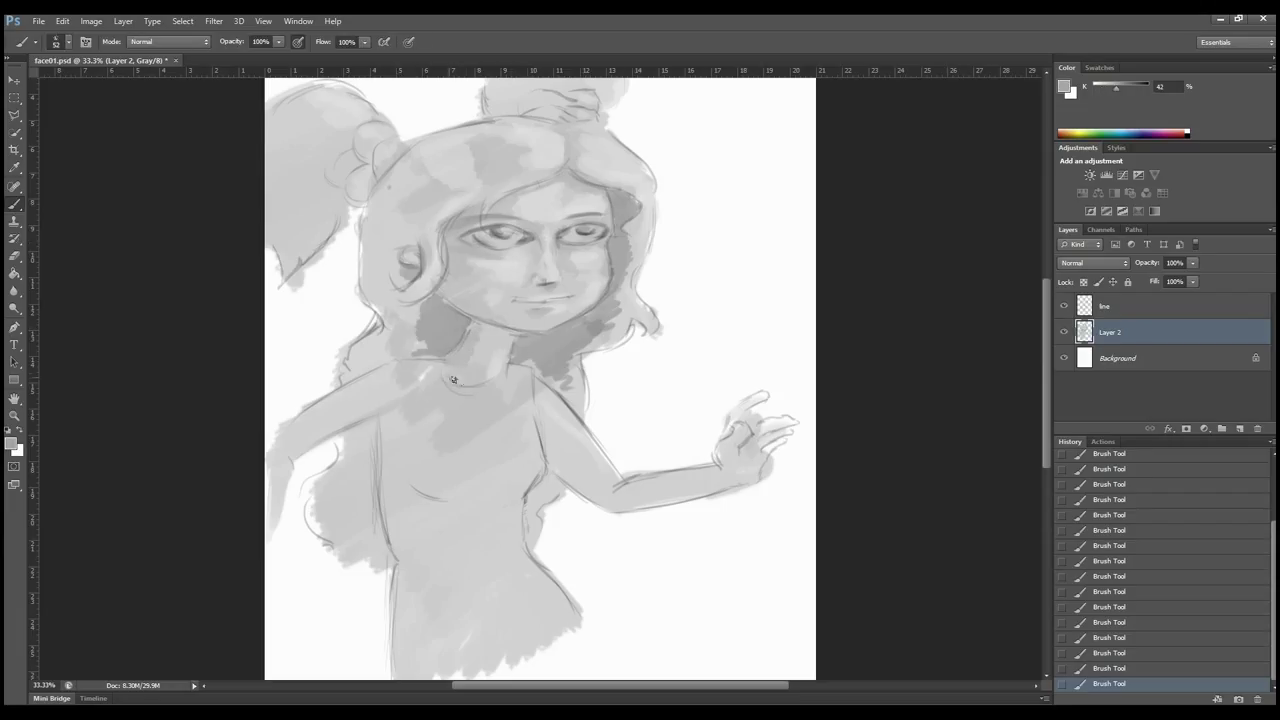
{"action": "left_click", "coordinate": [1124, 306]}
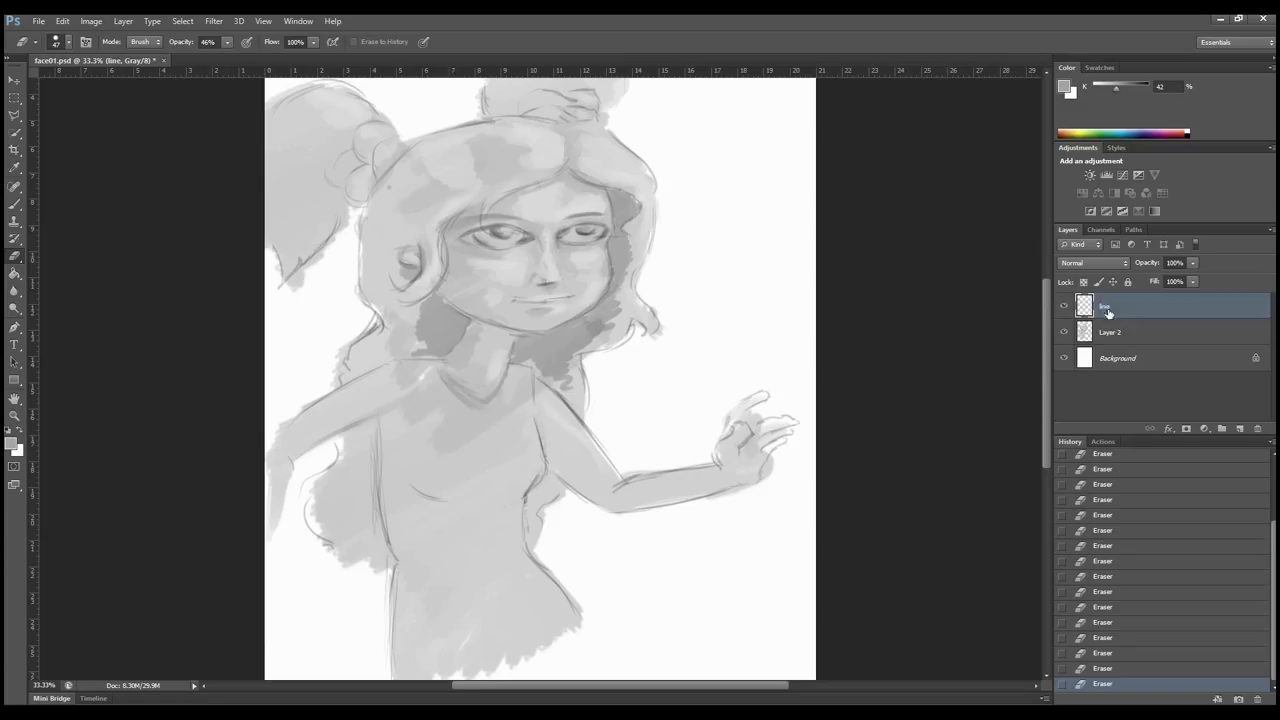
{"action": "left_click", "coordinate": [1110, 332]}
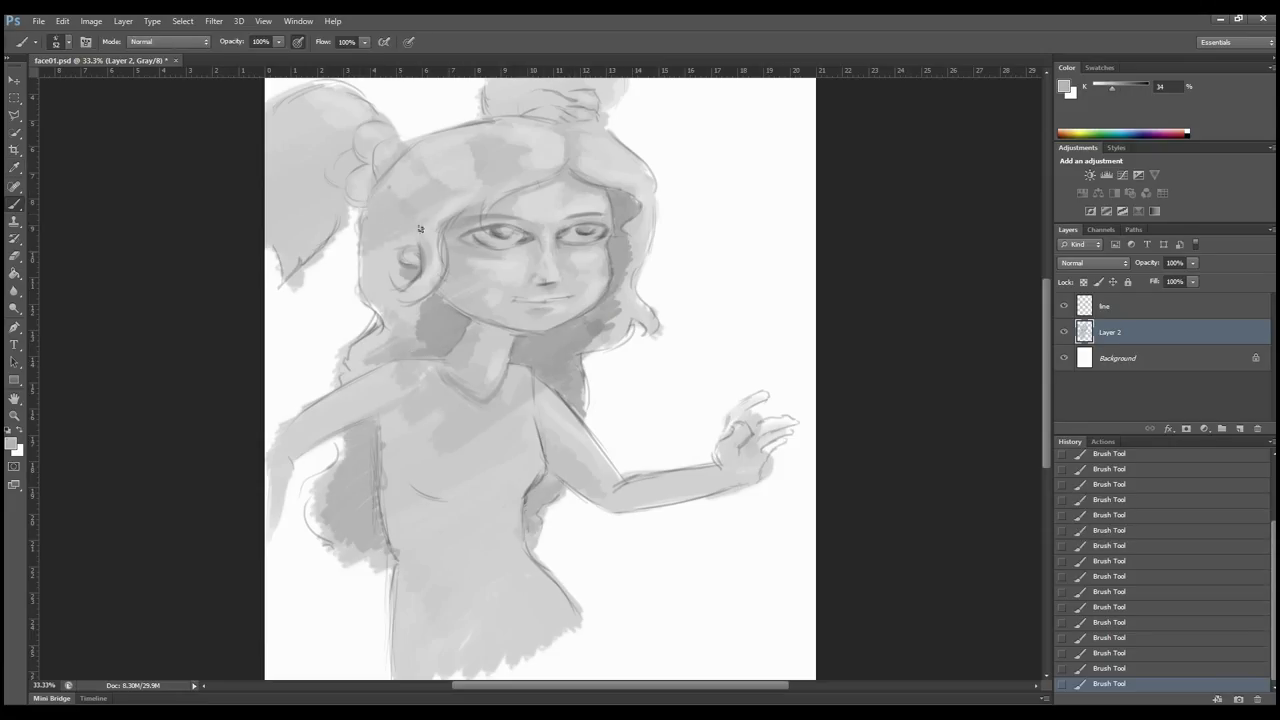
{"action": "left_click_drag", "start_coordinate": [420, 230], "coordinate": [336, 206]}
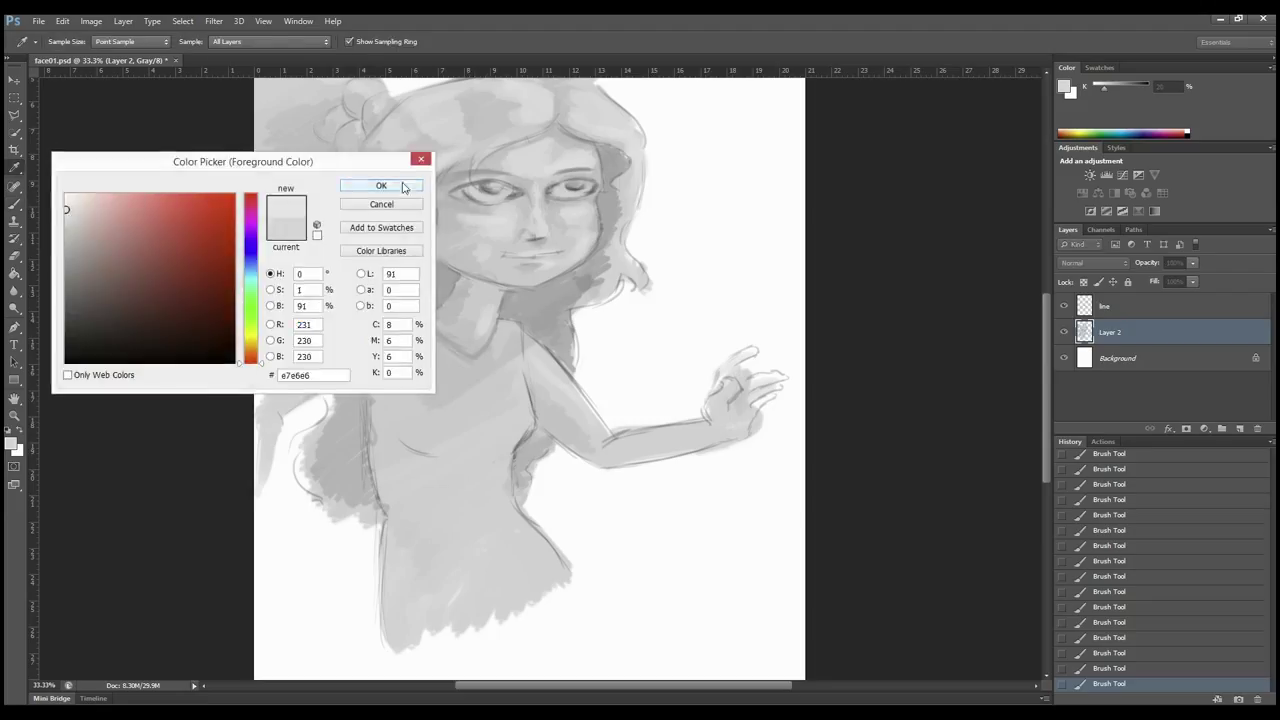
- Paint near-white grey highlights over the girl's hair
{"action": "left_click", "coordinate": [380, 186]}
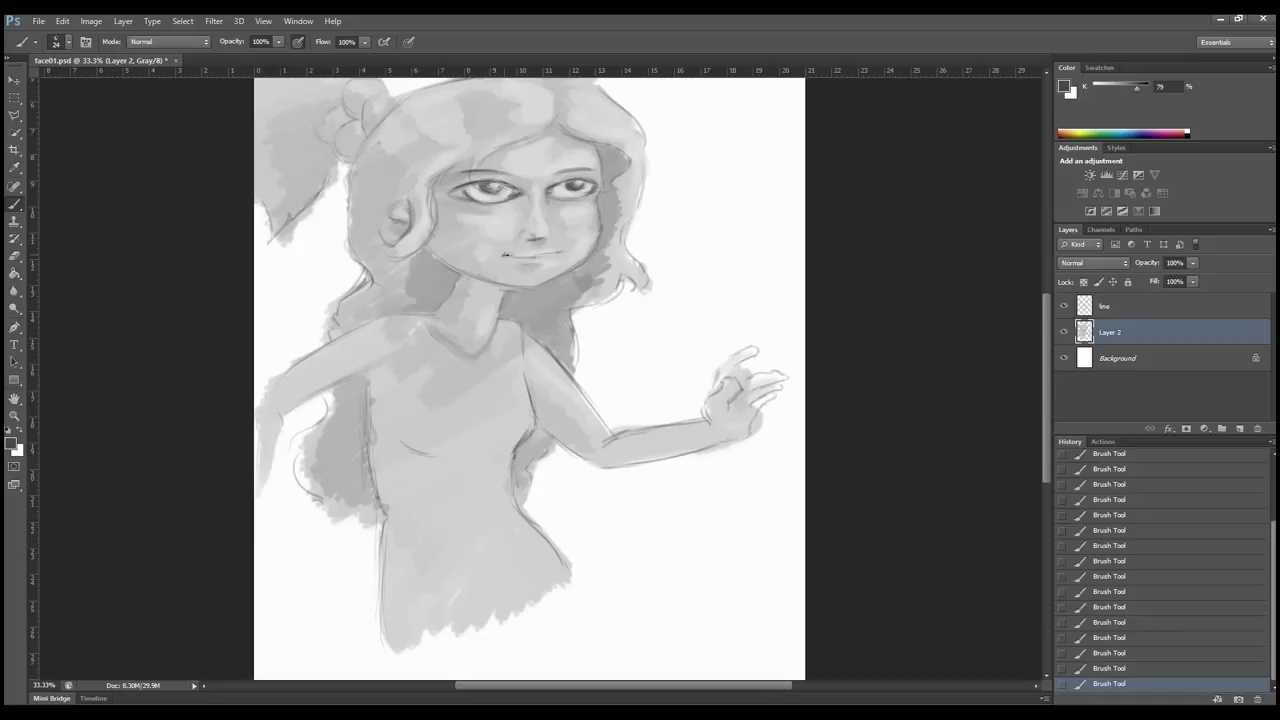
{"action": "left_click_drag", "start_coordinate": [504, 256], "coordinate": [530, 264]}
{"action": "type", "text": "bg"}
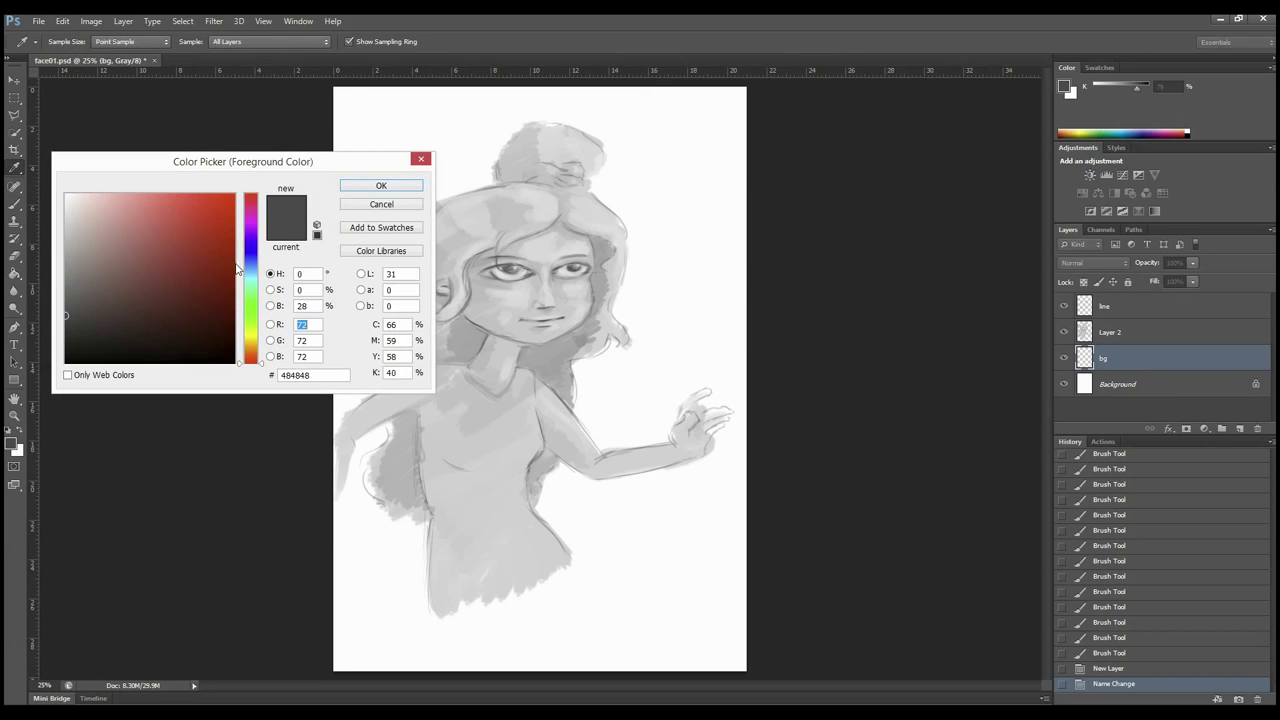
- Confirm a dark grey for the background, pick a mid grey and move to Layer 2
{"action": "left_click", "coordinate": [380, 184]}
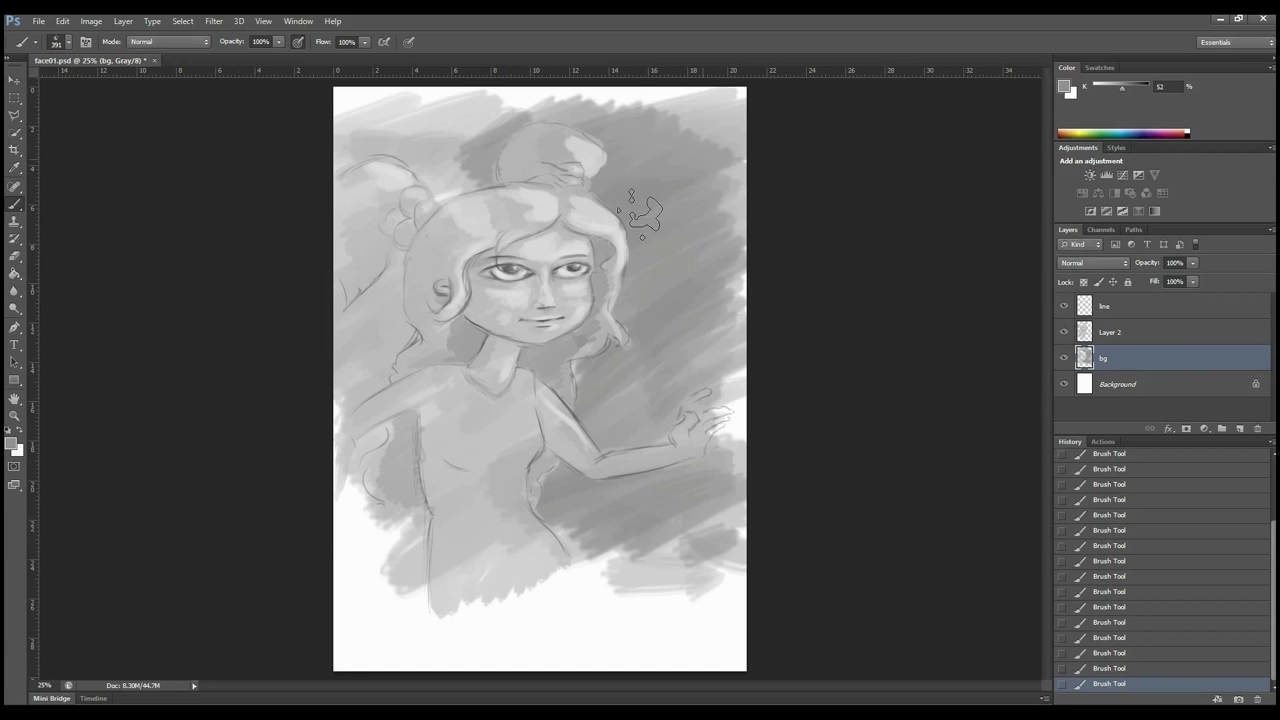
{"action": "left_click", "coordinate": [12, 452]}
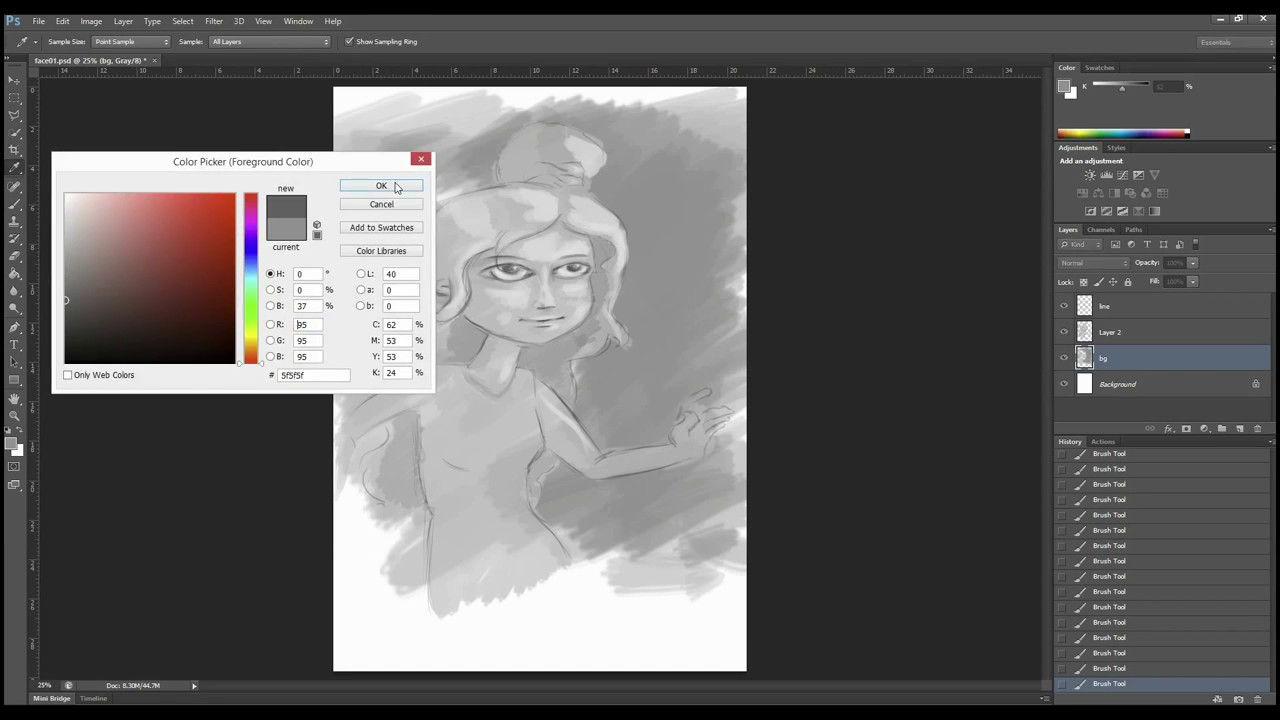
{"action": "left_click", "coordinate": [380, 186]}
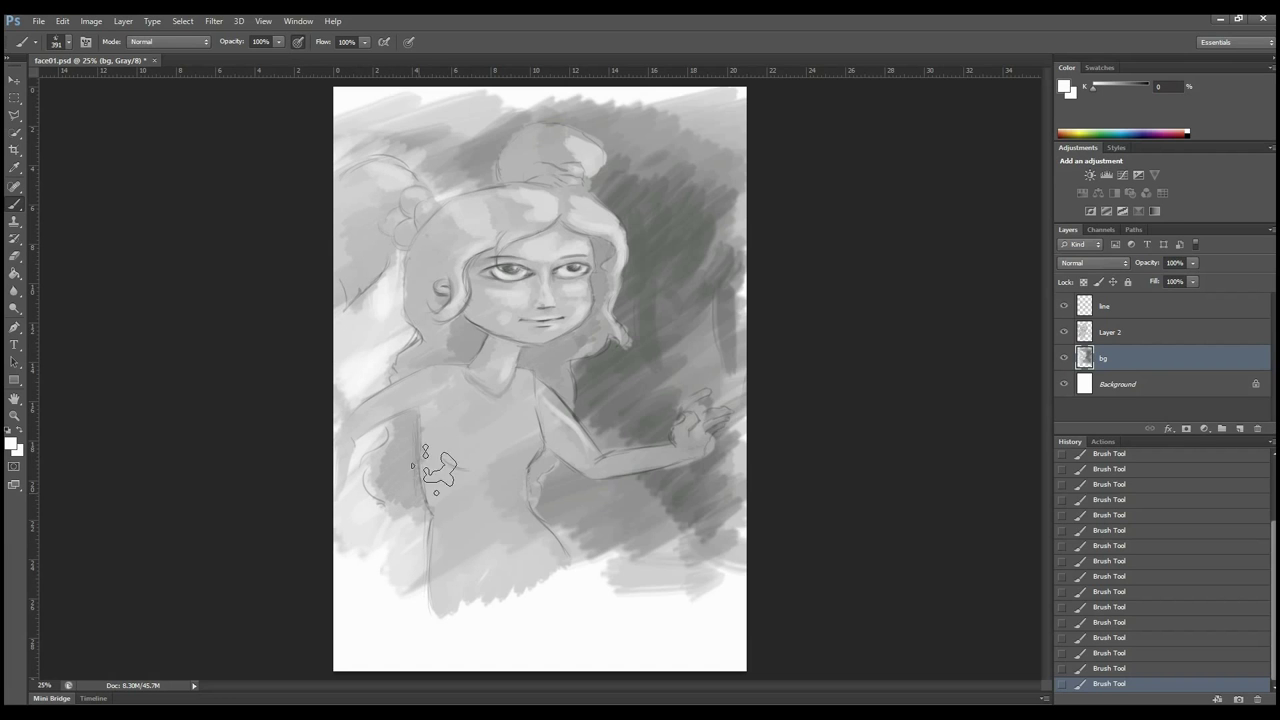
{"action": "left_click", "coordinate": [1130, 332]}
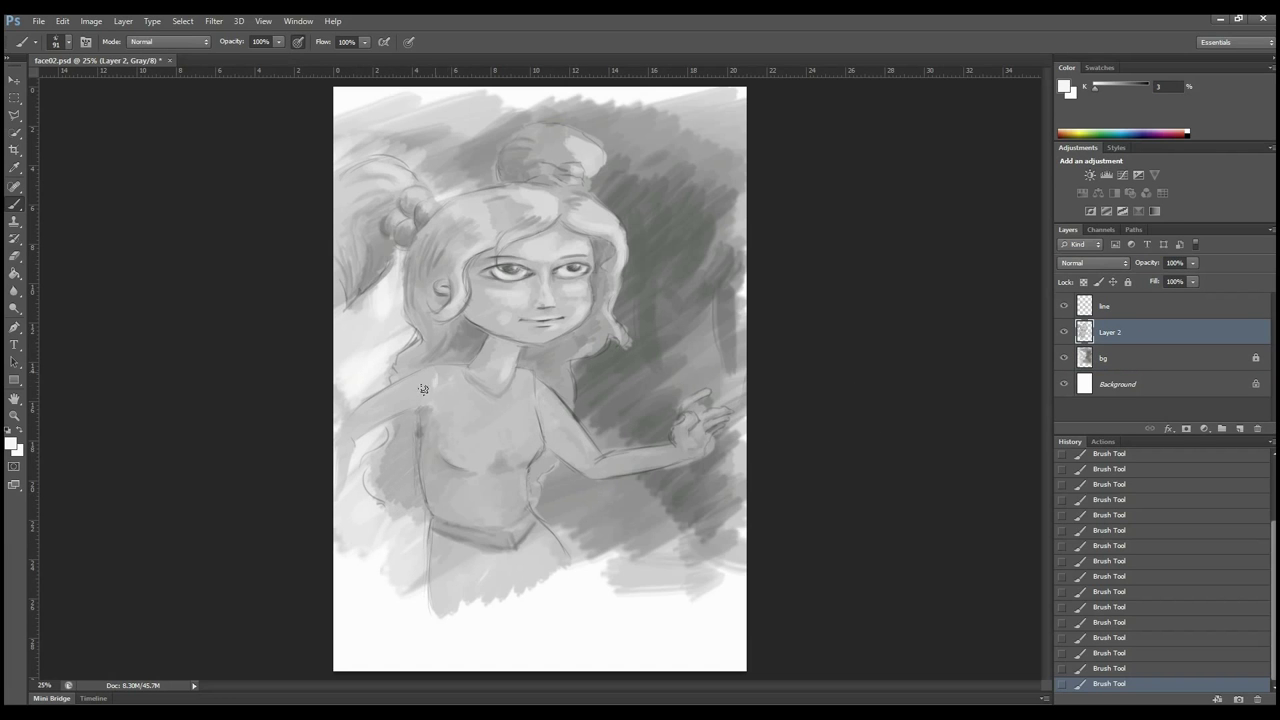
- Shade the girl's hair and hair bun with grey, then add a new empty layer
{"action": "left_click", "coordinate": [1104, 304]}
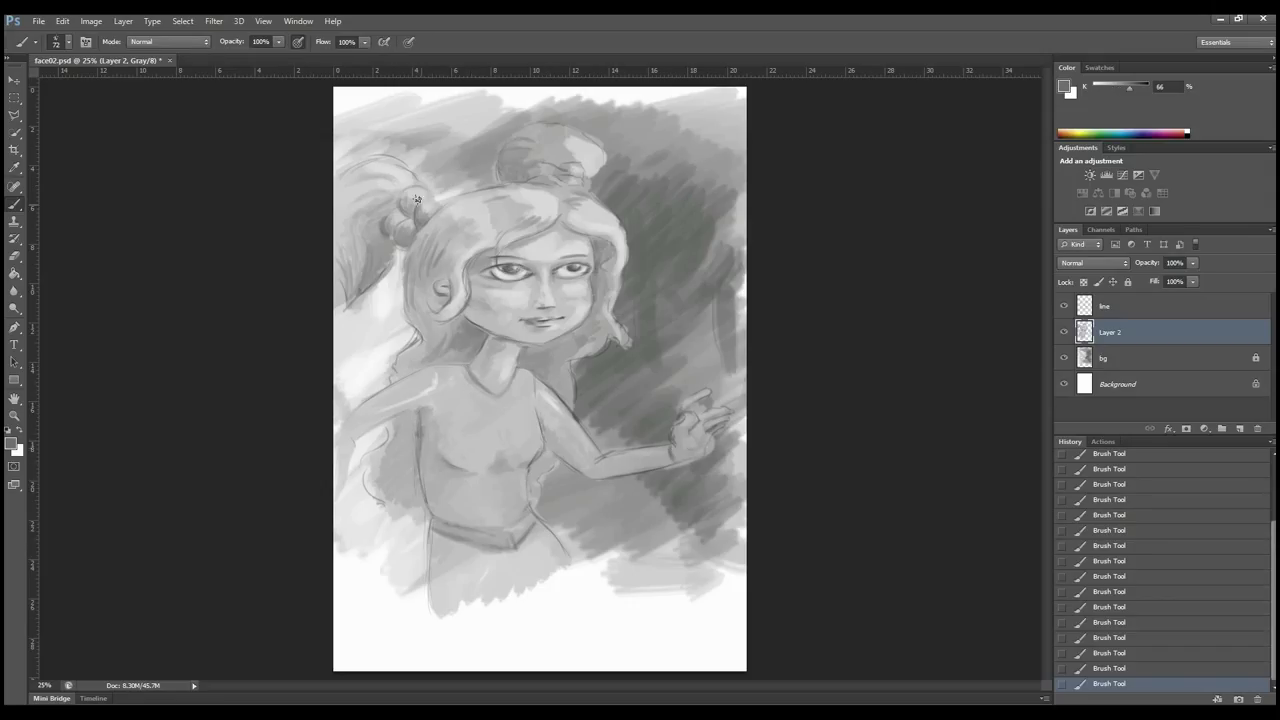
{"action": "left_click_drag", "start_coordinate": [416, 198], "coordinate": [348, 292]}
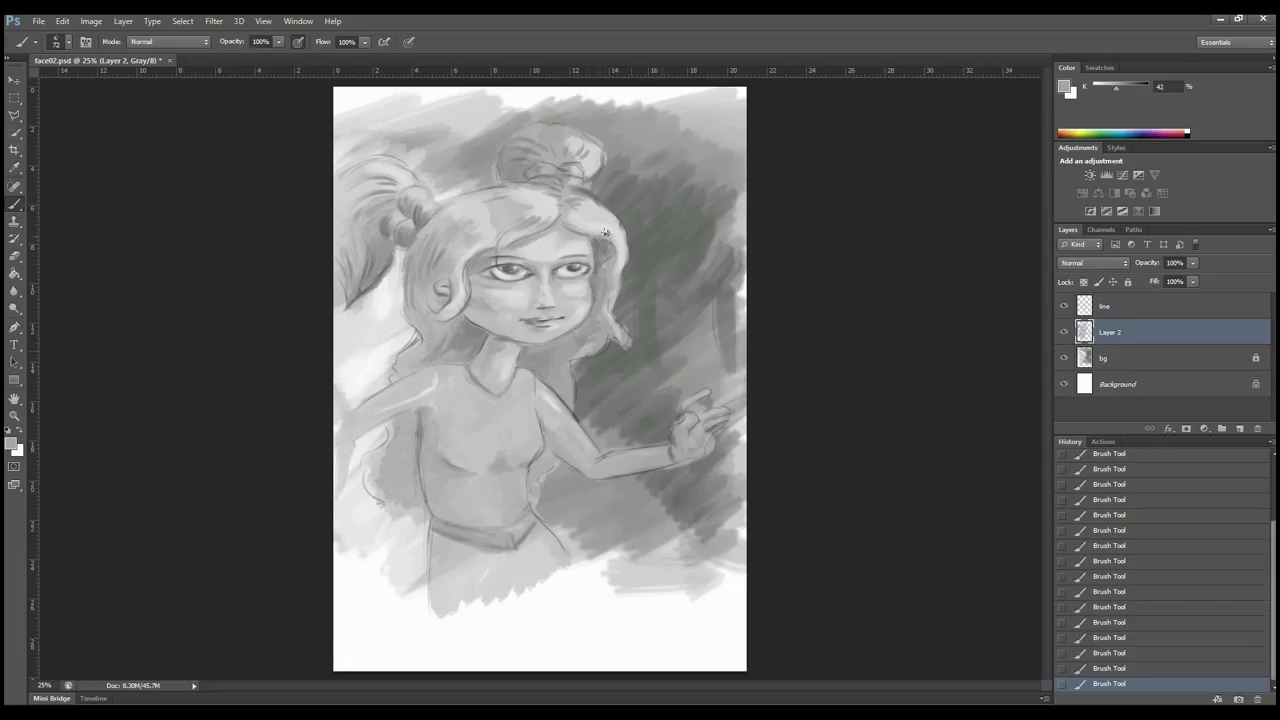
{"action": "left_click_drag", "start_coordinate": [604, 230], "coordinate": [622, 256]}
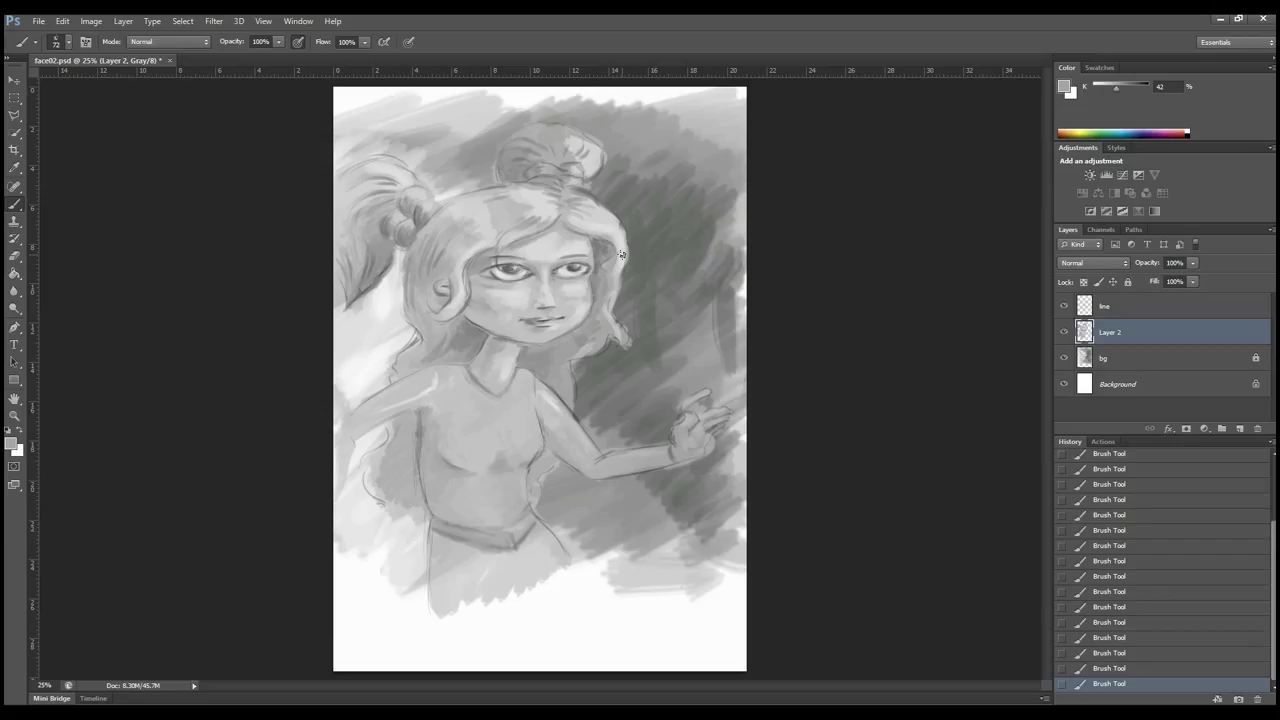
{"action": "left_click", "coordinate": [1078, 264]}
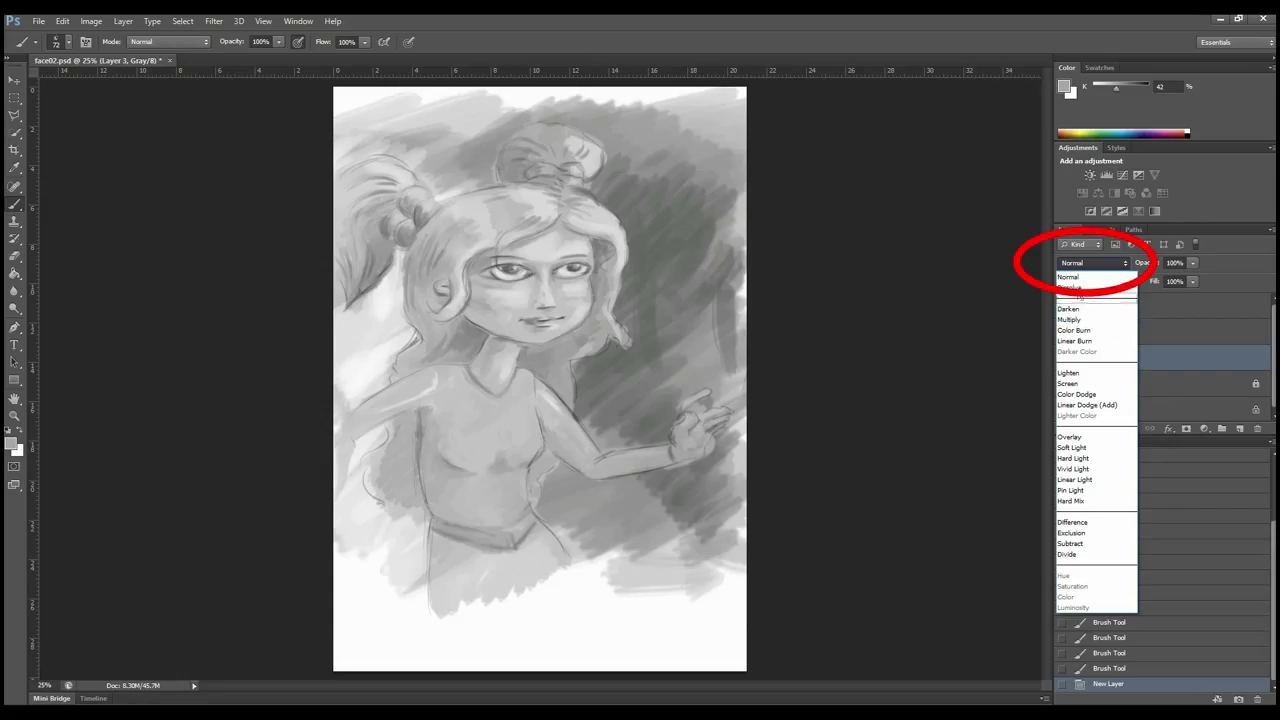
- Save the painting as a layered Photoshop file named face02, accepting compatibility options
{"action": "left_click", "coordinate": [1076, 262]}
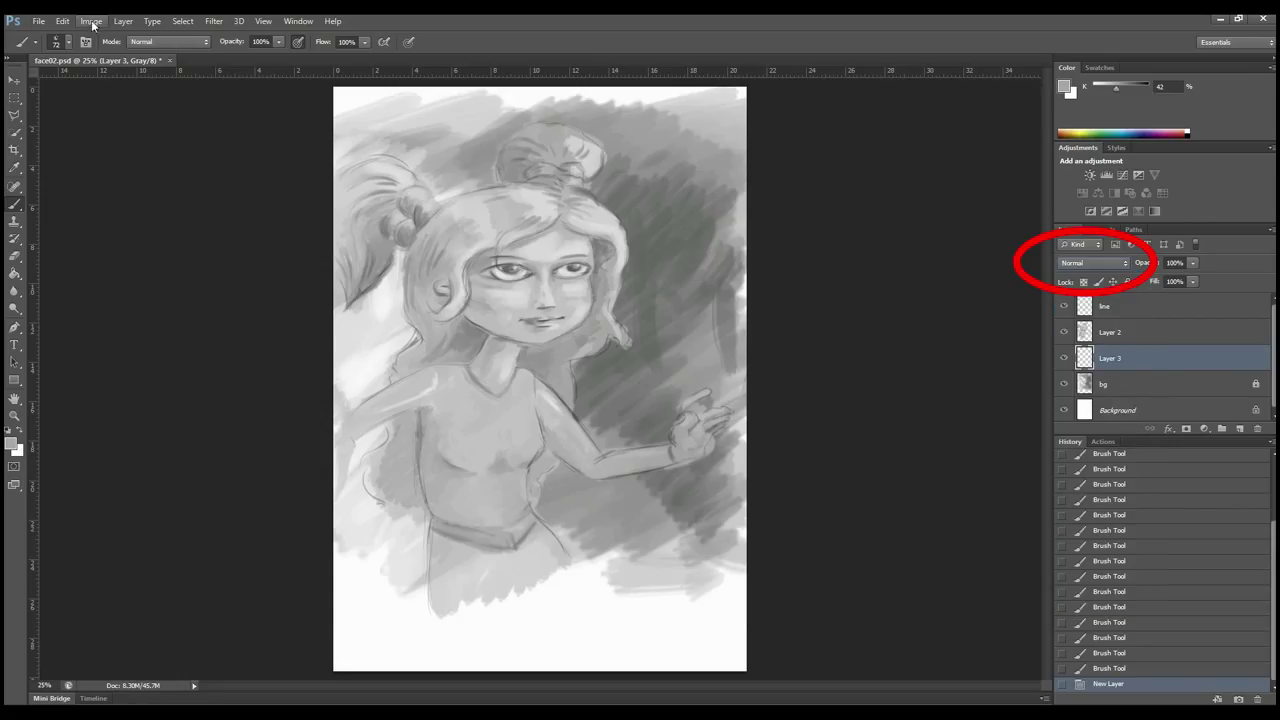
{"action": "left_click", "coordinate": [92, 18]}
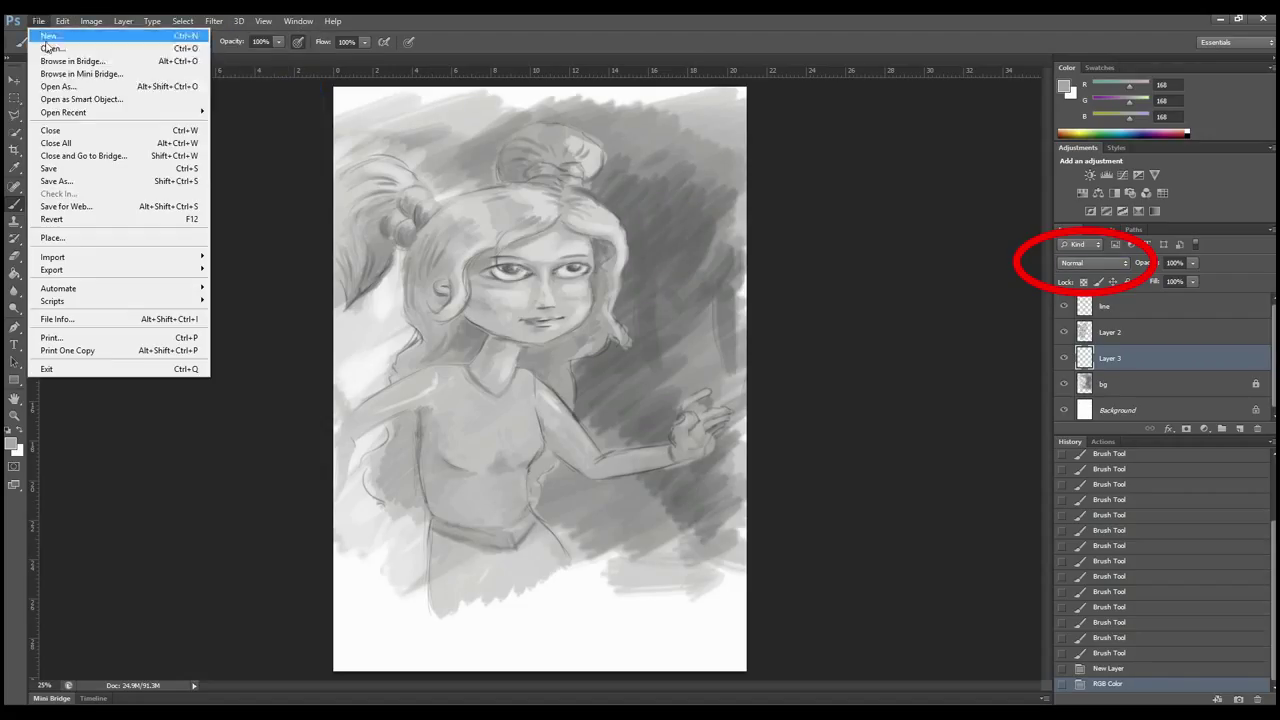
{"action": "left_click", "coordinate": [56, 180]}
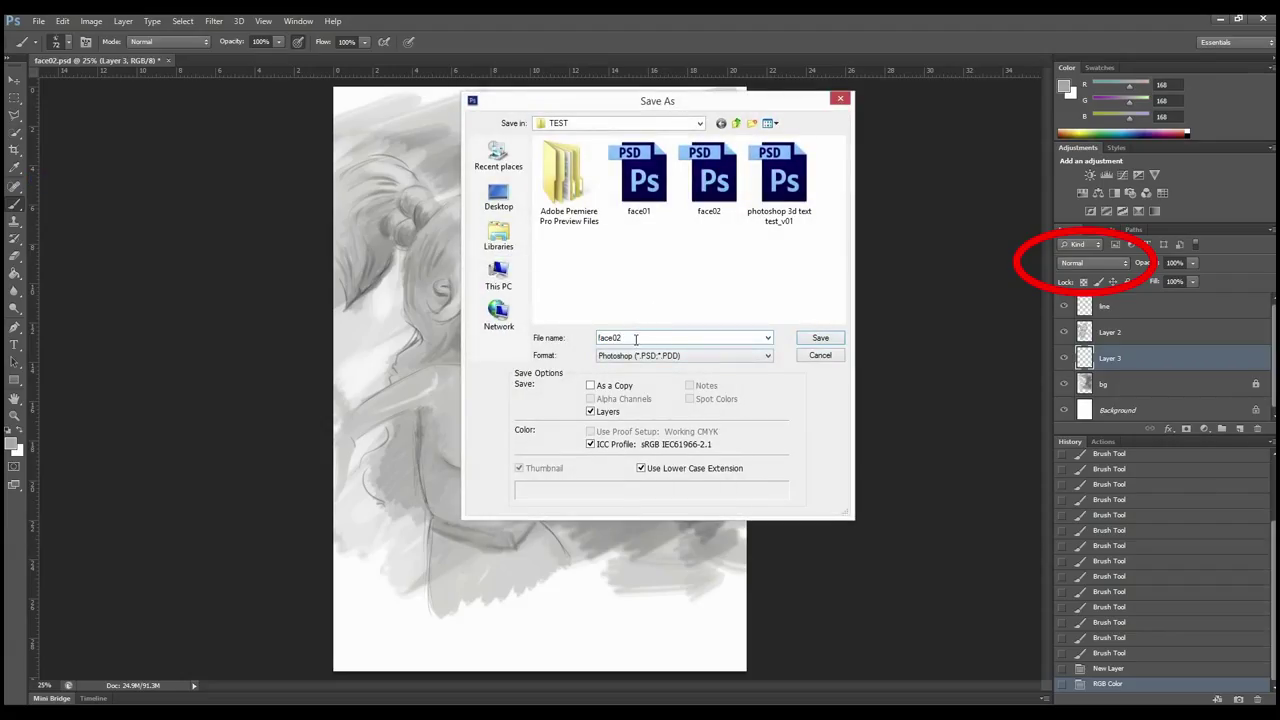
{"action": "left_click", "coordinate": [820, 336]}
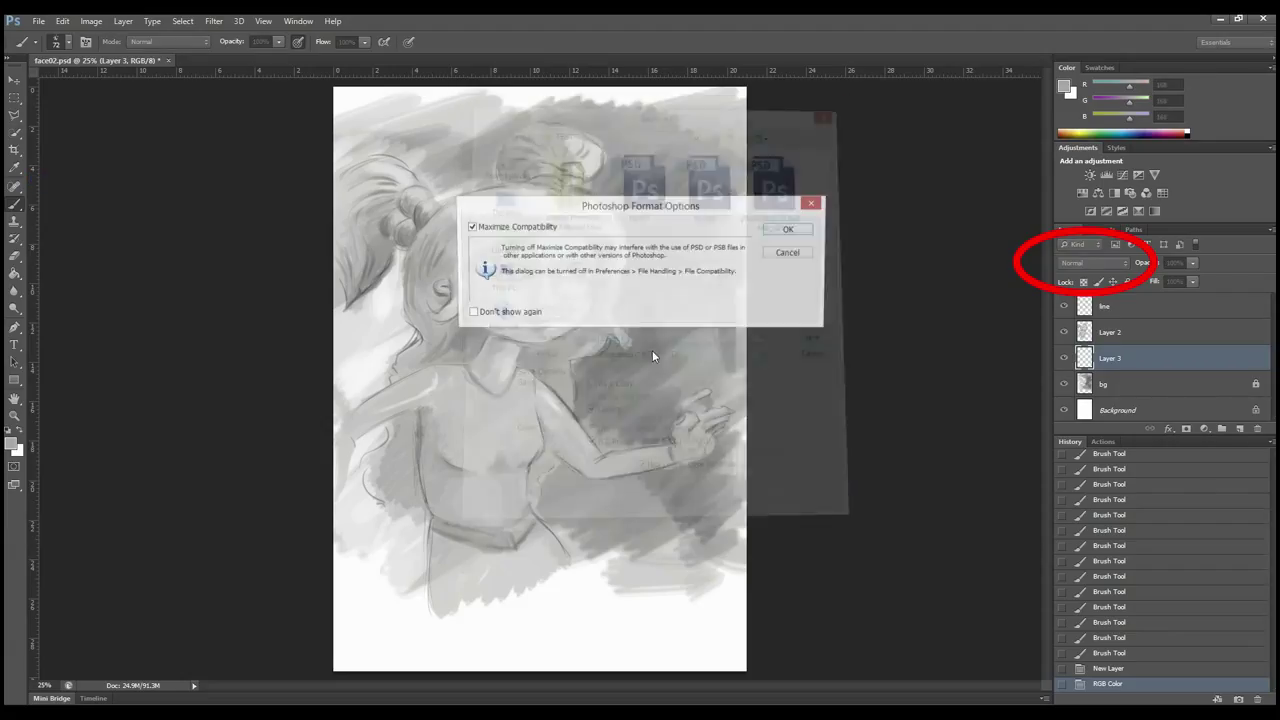
{"action": "left_click", "coordinate": [788, 228]}
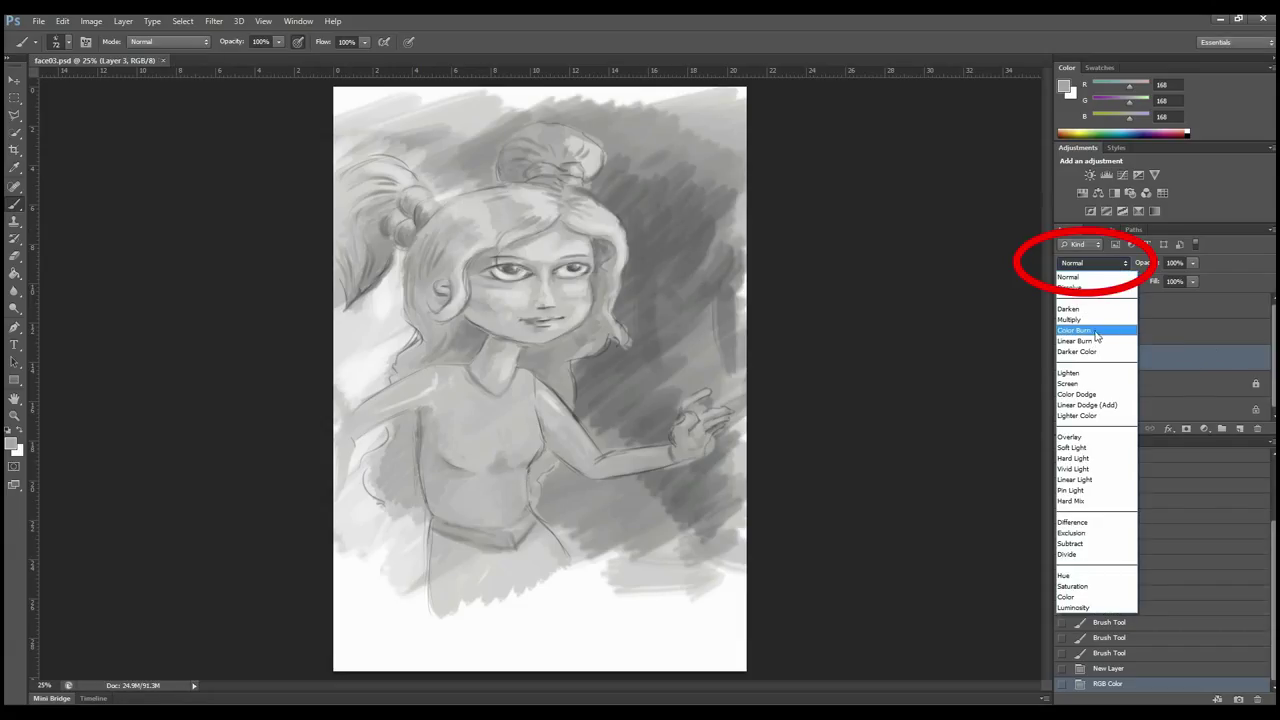
{"action": "mouse_move", "coordinate": [1074, 448]}
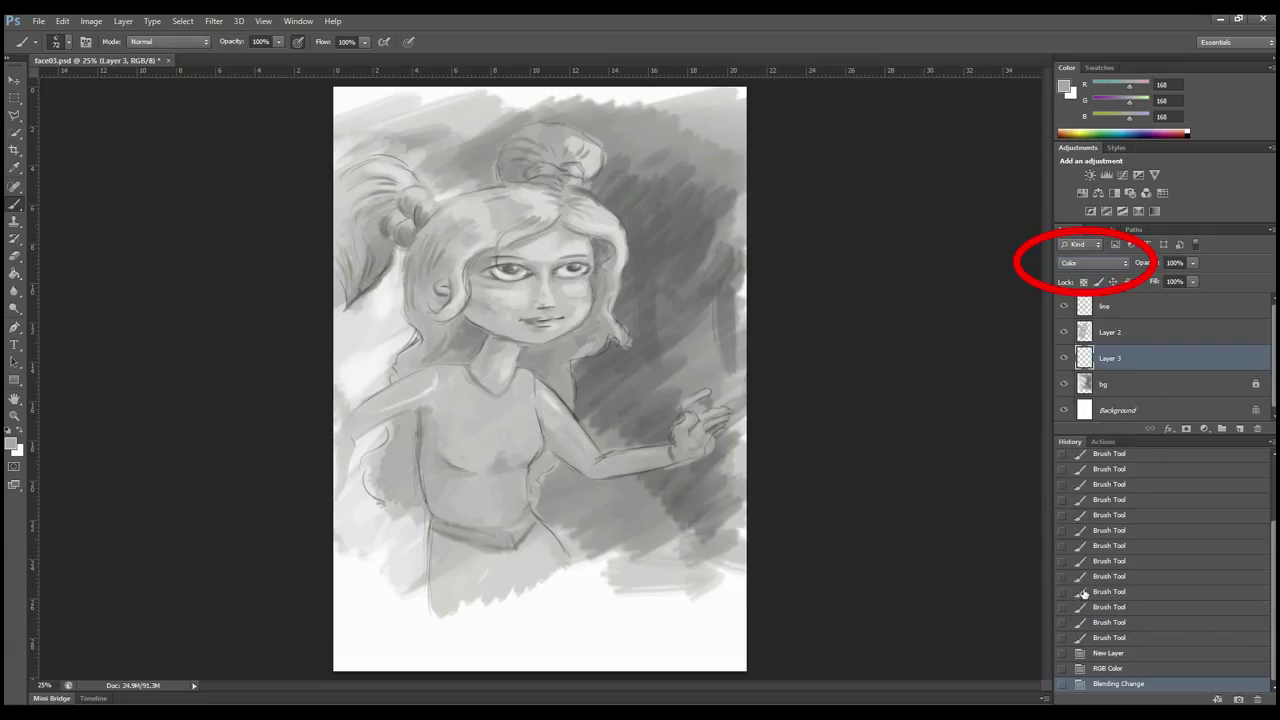
{"action": "mouse_move", "coordinate": [784, 374]}
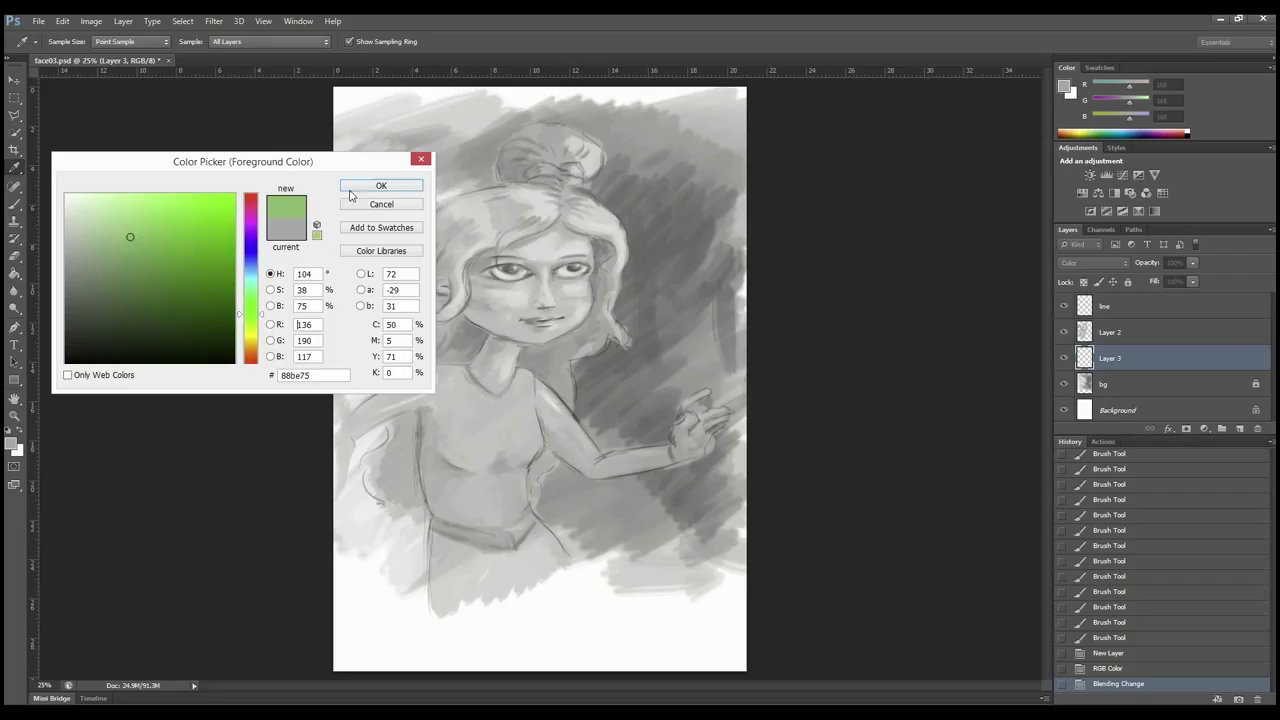
- Wash the background green, then on a Color-mode layer paint the top pink with a blue belt
{"action": "left_click", "coordinate": [380, 186]}
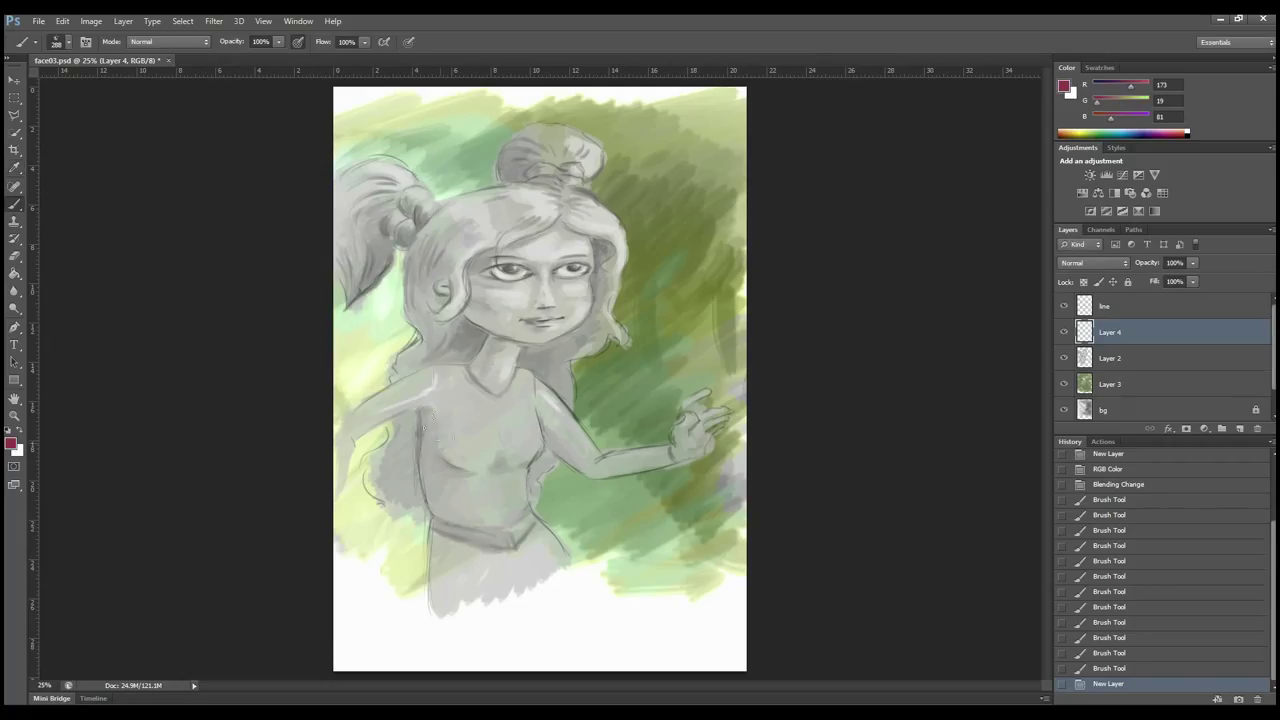
{"action": "left_click", "coordinate": [1092, 264]}
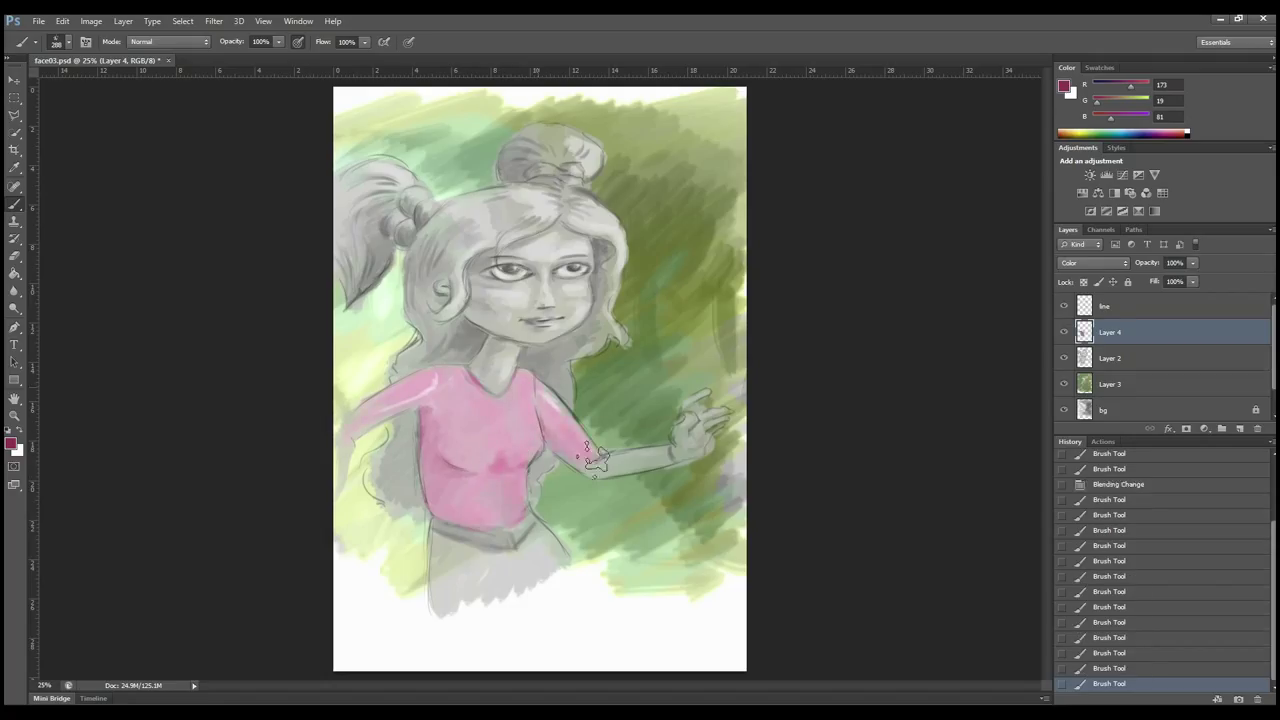
{"action": "left_click_drag", "start_coordinate": [590, 460], "coordinate": [504, 570]}
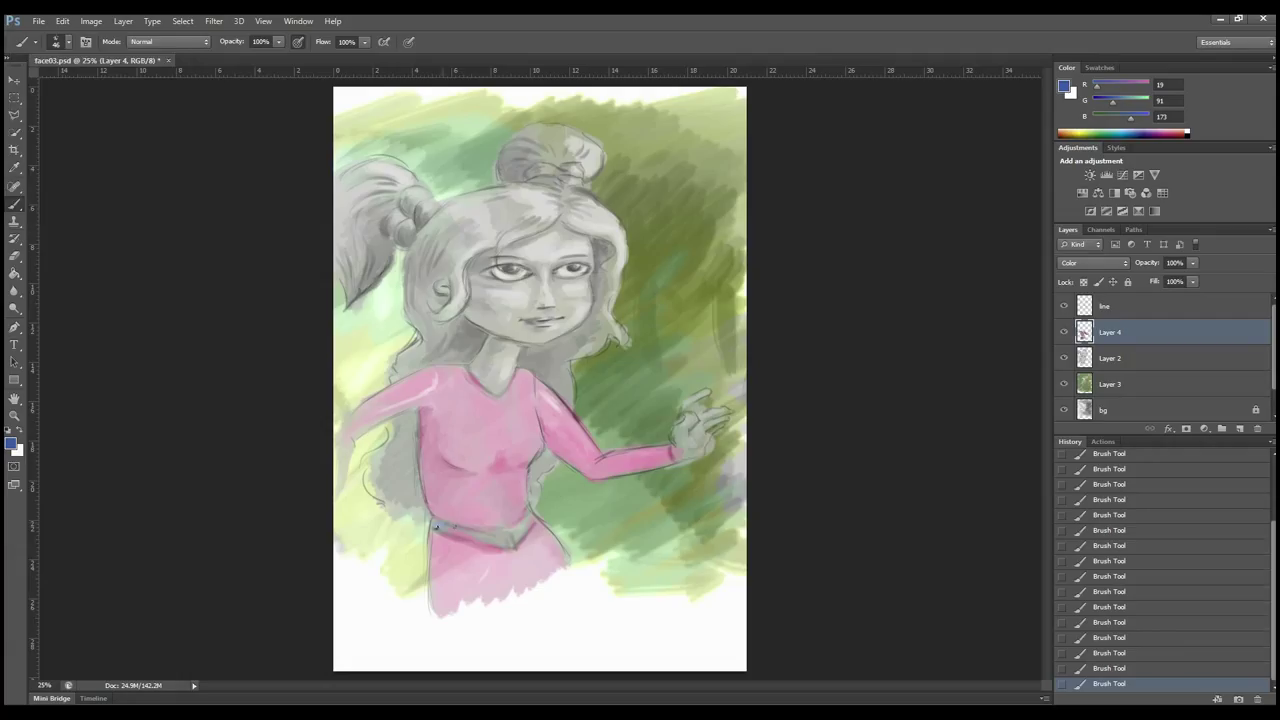
{"action": "left_click_drag", "start_coordinate": [444, 530], "coordinate": [520, 540]}
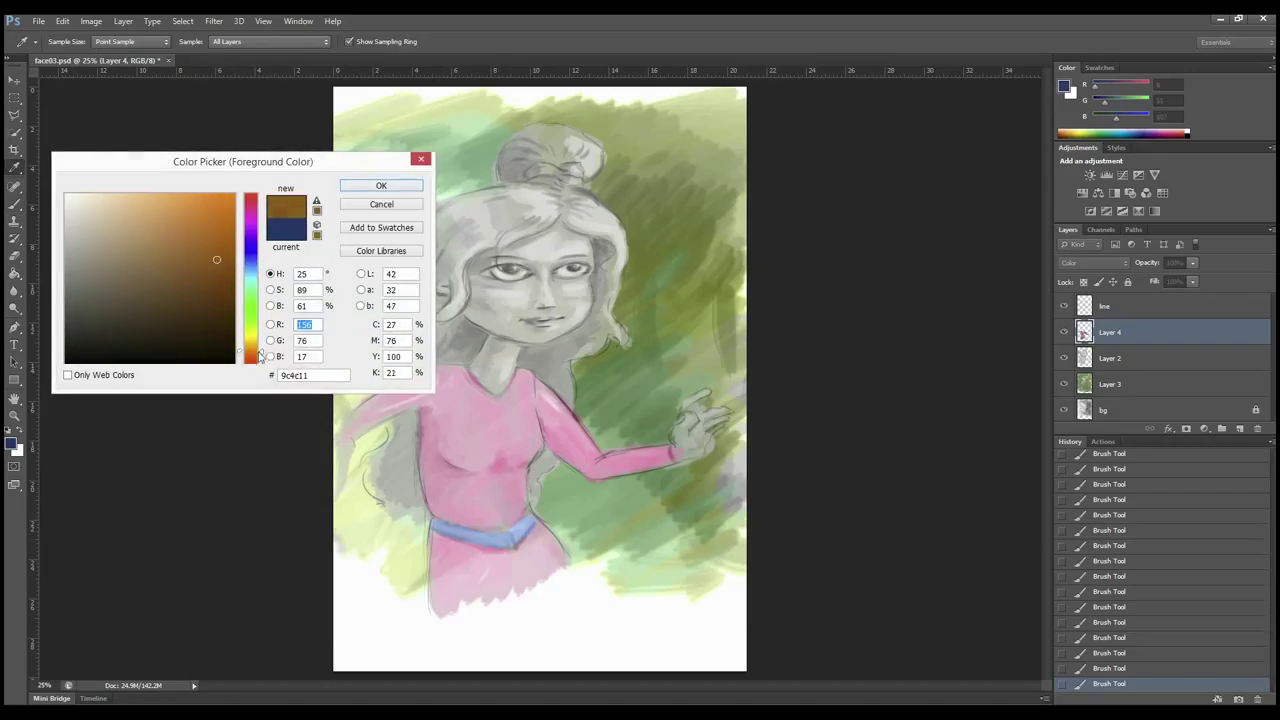
- Confirm the orange hair colour and keep Layer 4 rather than deleting it
{"action": "left_click", "coordinate": [380, 184]}
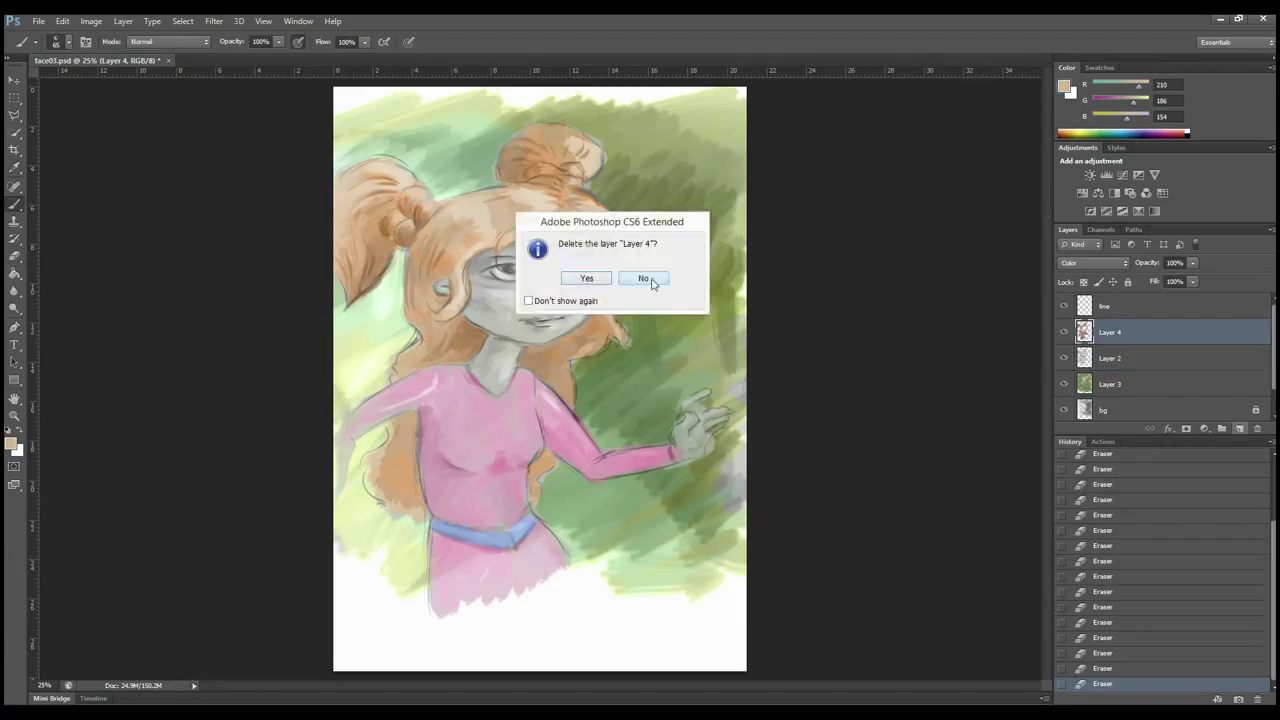
{"action": "left_click", "coordinate": [640, 278]}
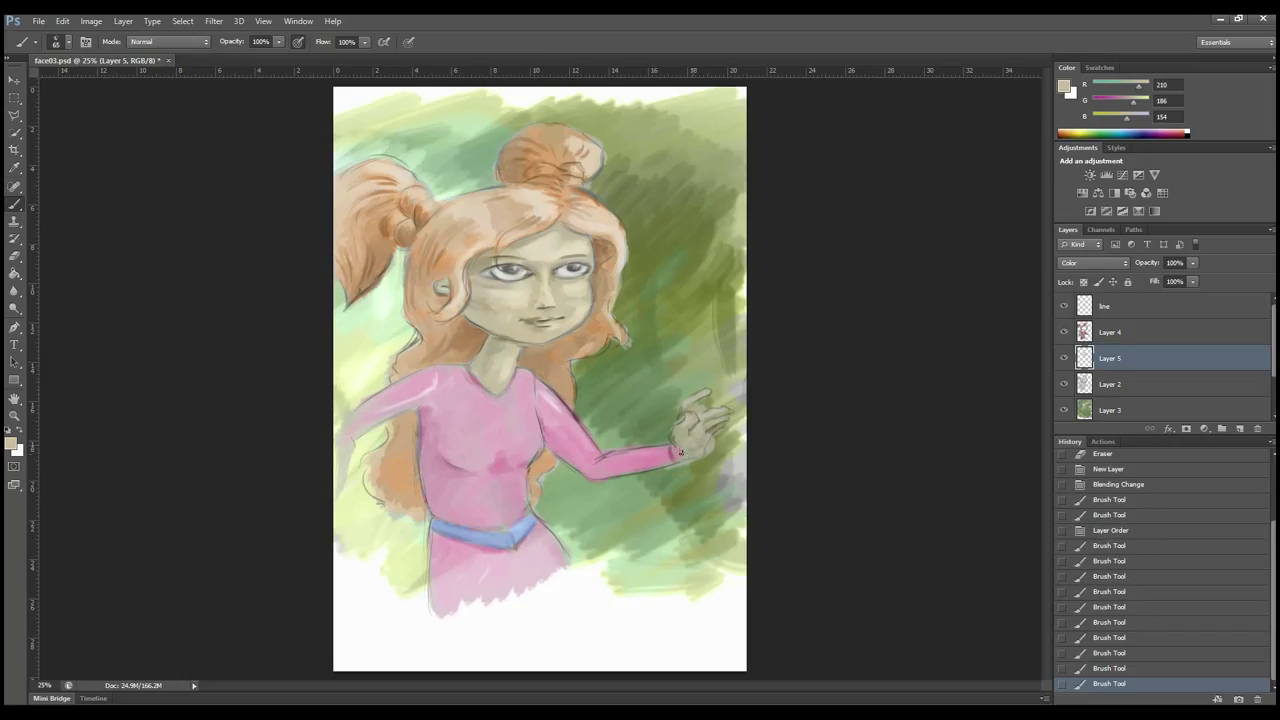
- Pick and confirm a blue for the irises, then move to Layer 5 for cleanup
{"action": "left_click", "coordinate": [46, 18]}
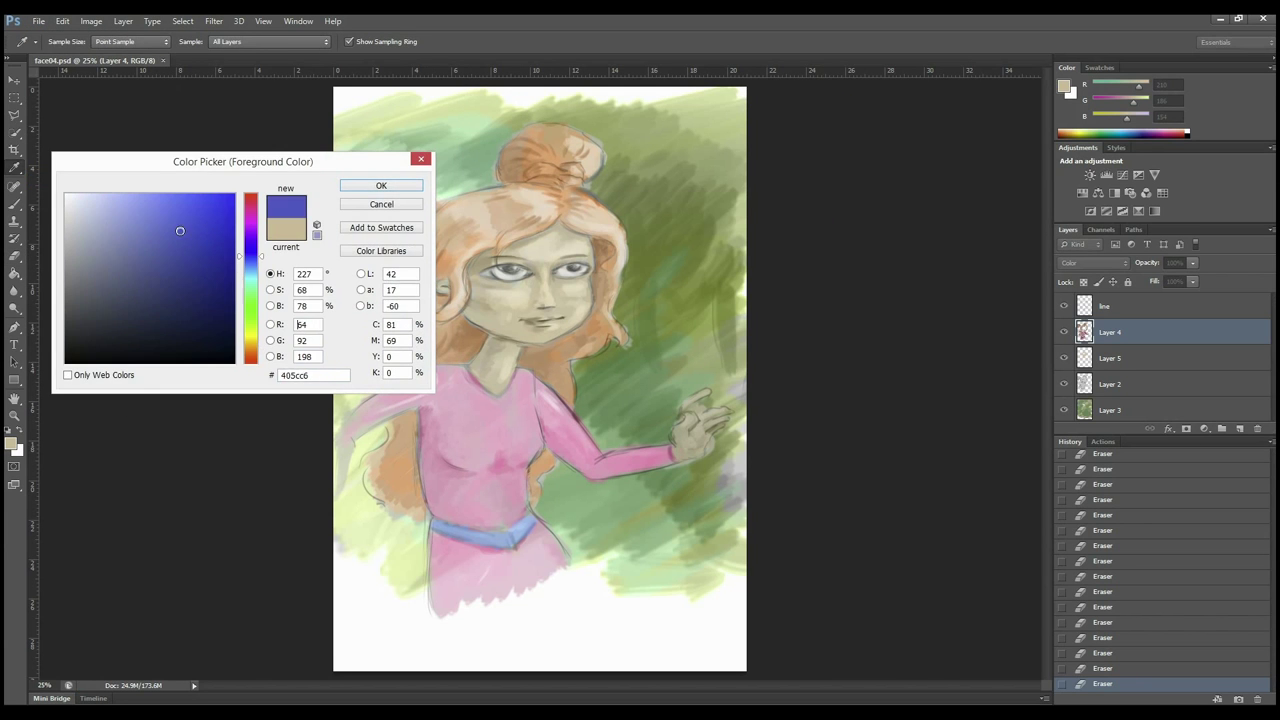
{"action": "left_click", "coordinate": [380, 184]}
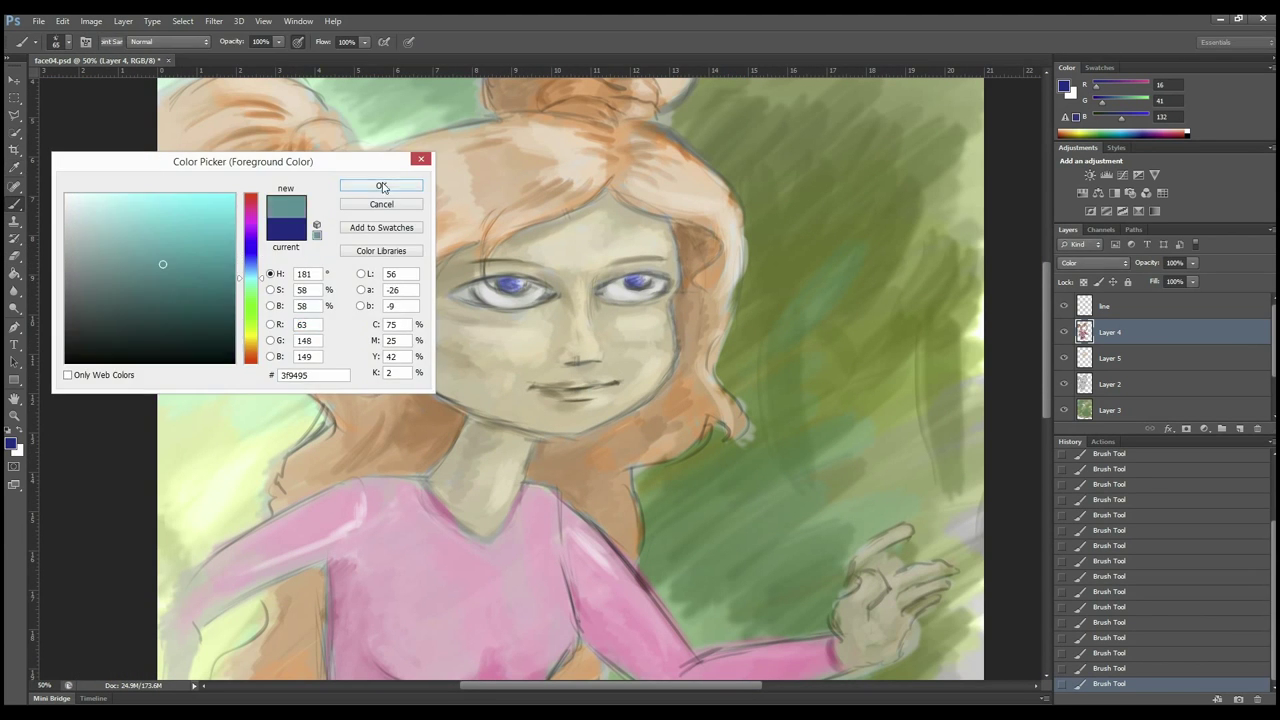
{"action": "left_click", "coordinate": [380, 186]}
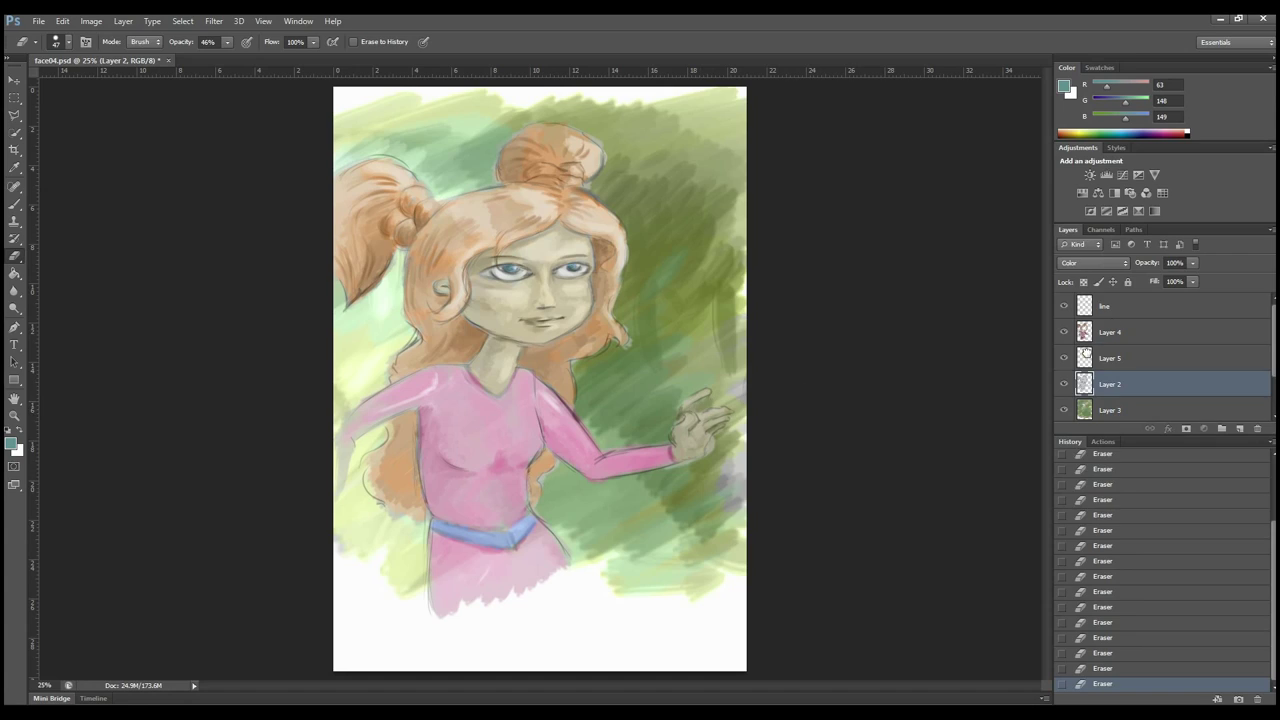
{"action": "left_click", "coordinate": [1130, 356]}
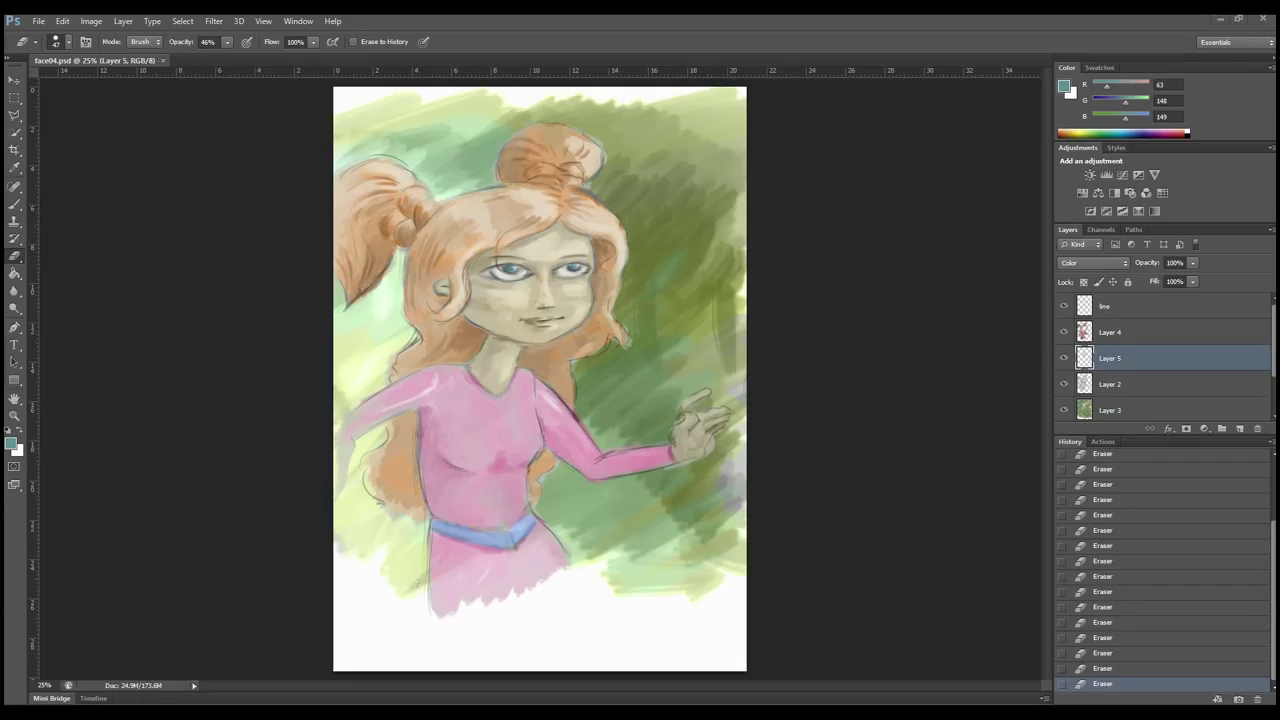